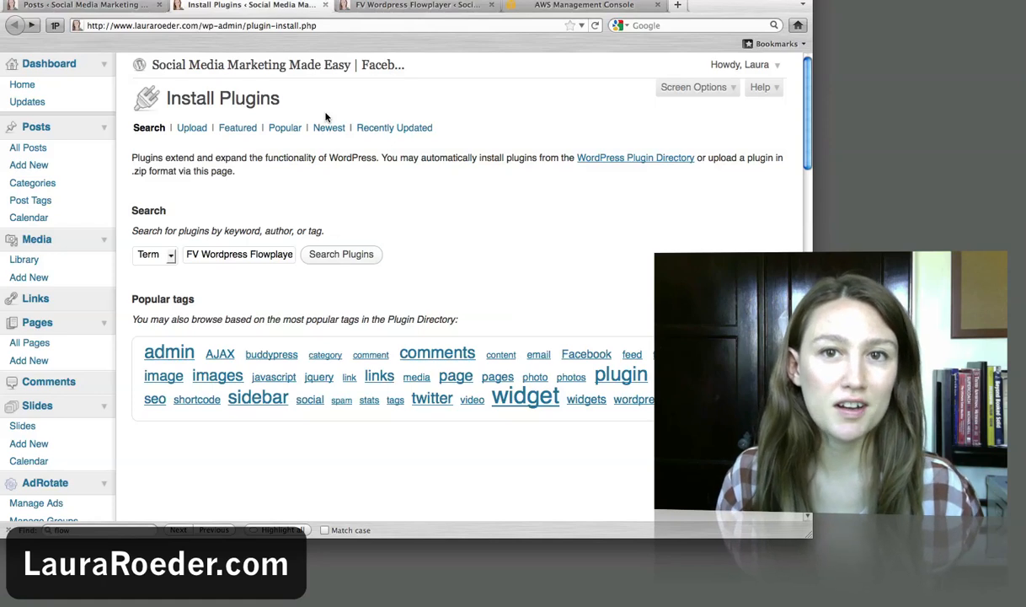
{"action": "mouse_move", "coordinate": [400, 89]}
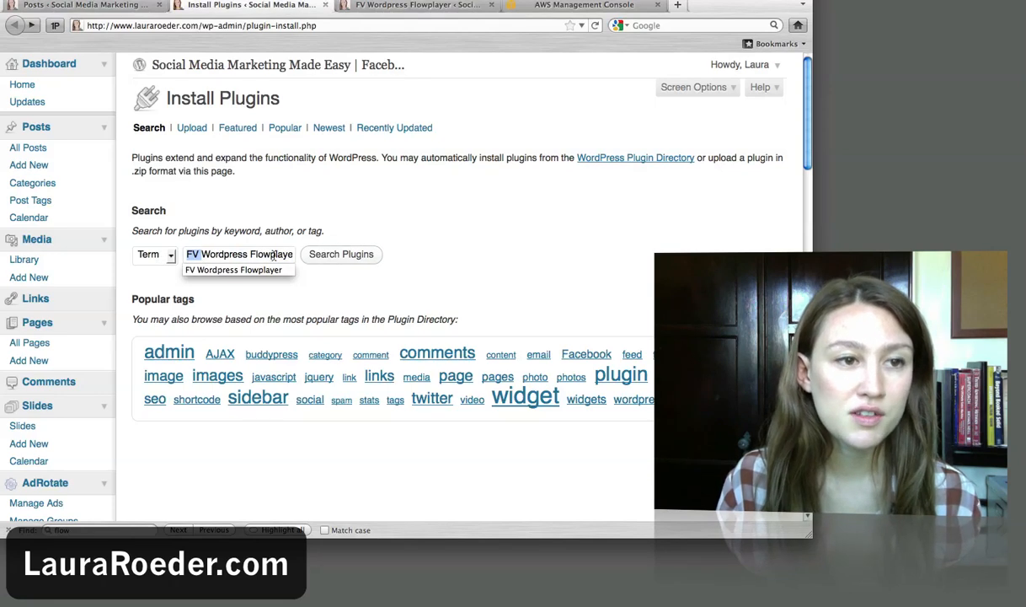
{"action": "mouse_move", "coordinate": [276, 248]}
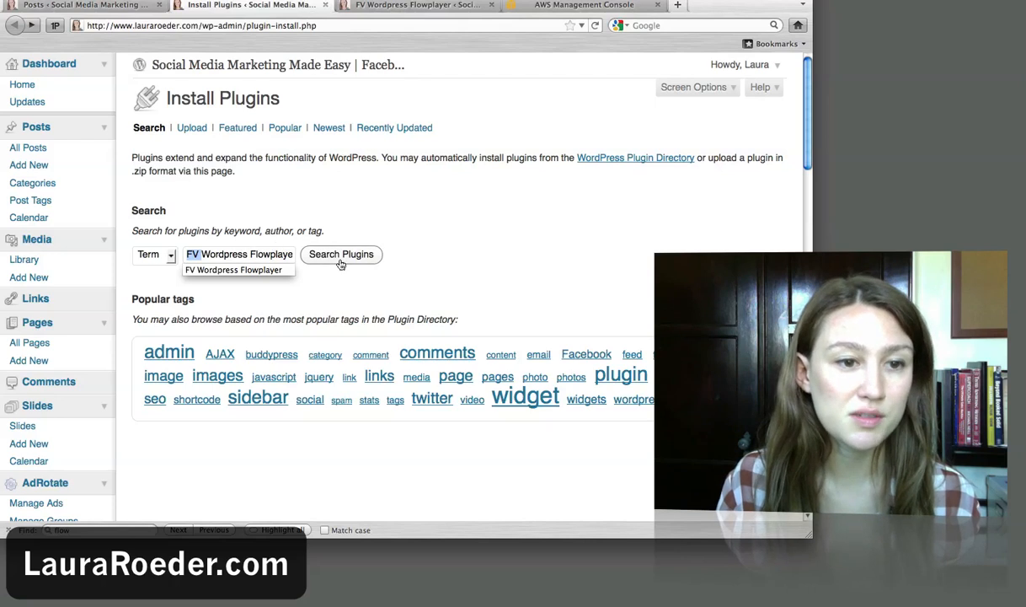
Search plugins for FV Wordpress Flowplayer and confirm it is listed as Installed
{"action": "left_click", "coordinate": [341, 254]}
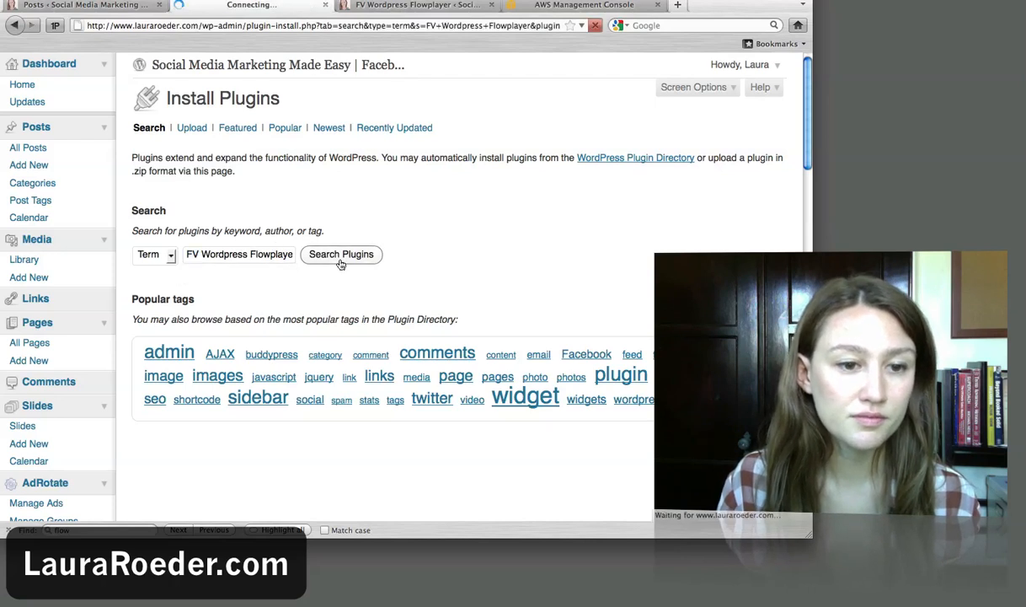
{"action": "left_click", "coordinate": [340, 254]}
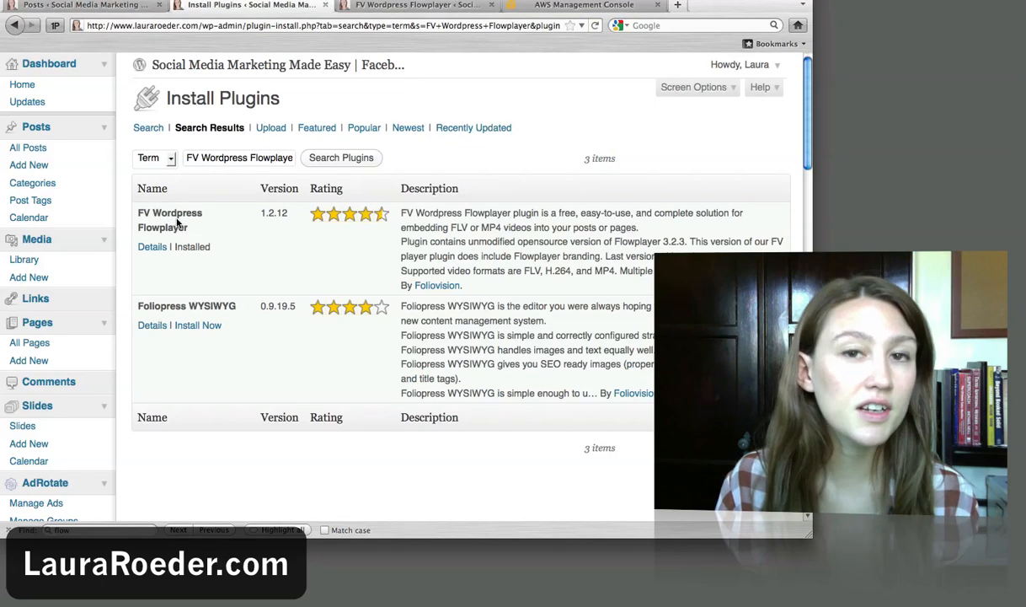
{"action": "mouse_move", "coordinate": [191, 247]}
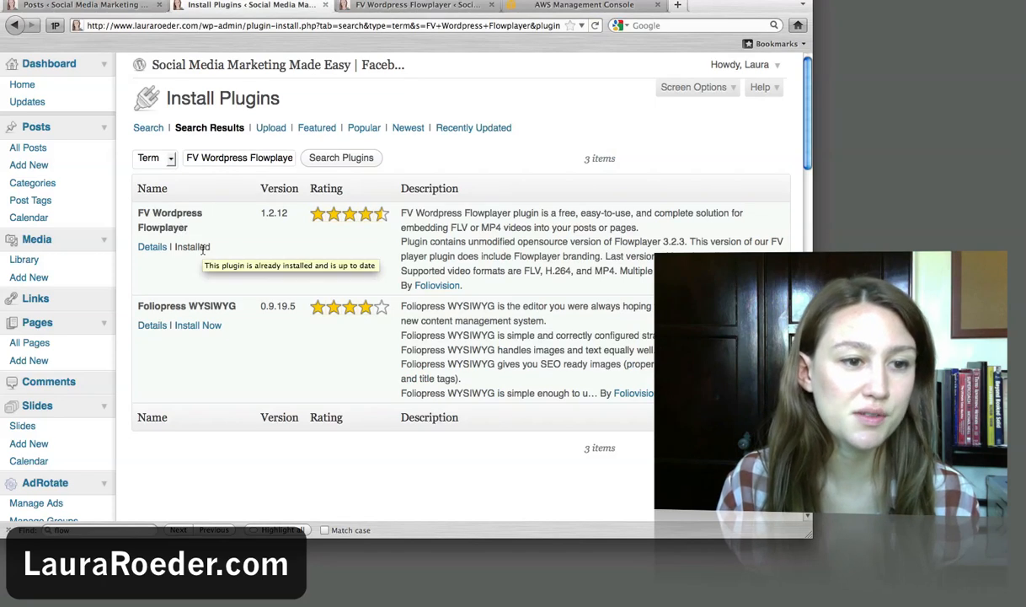
{"action": "mouse_move", "coordinate": [143, 217]}
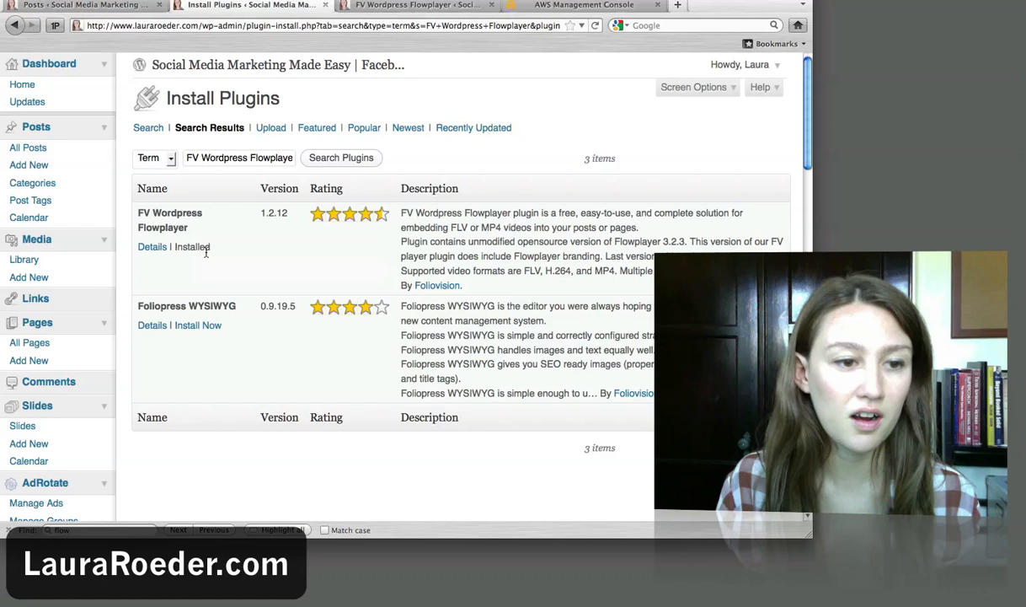
{"action": "mouse_move", "coordinate": [198, 326]}
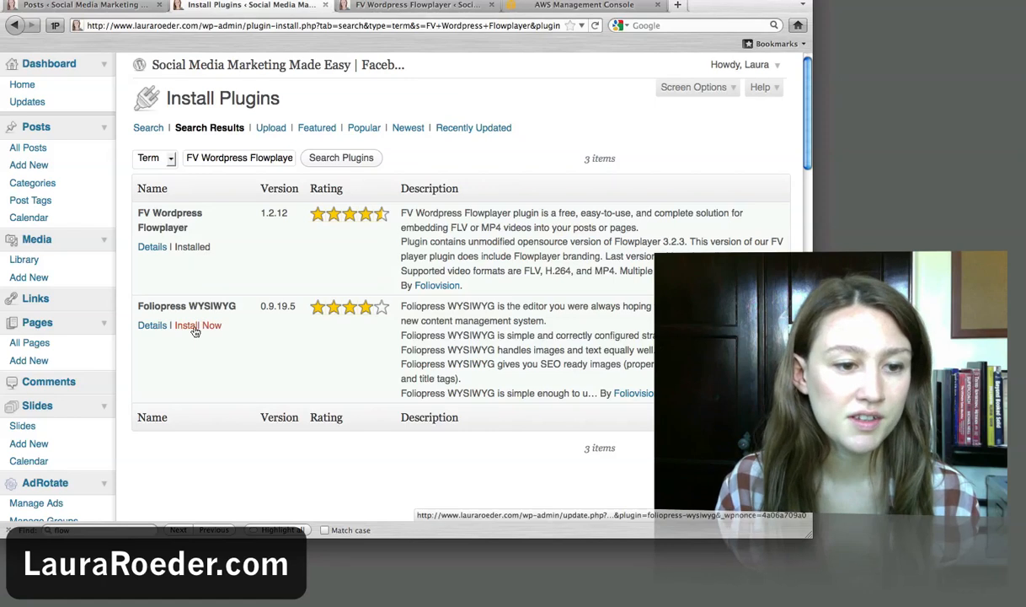
{"action": "mouse_move", "coordinate": [192, 246]}
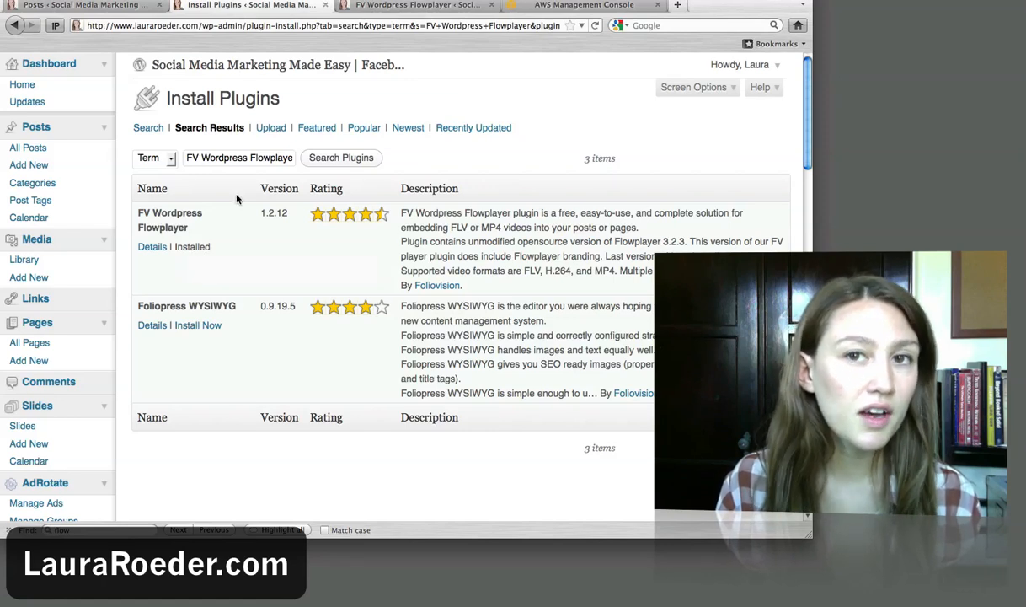
{"action": "mouse_move", "coordinate": [546, 36]}
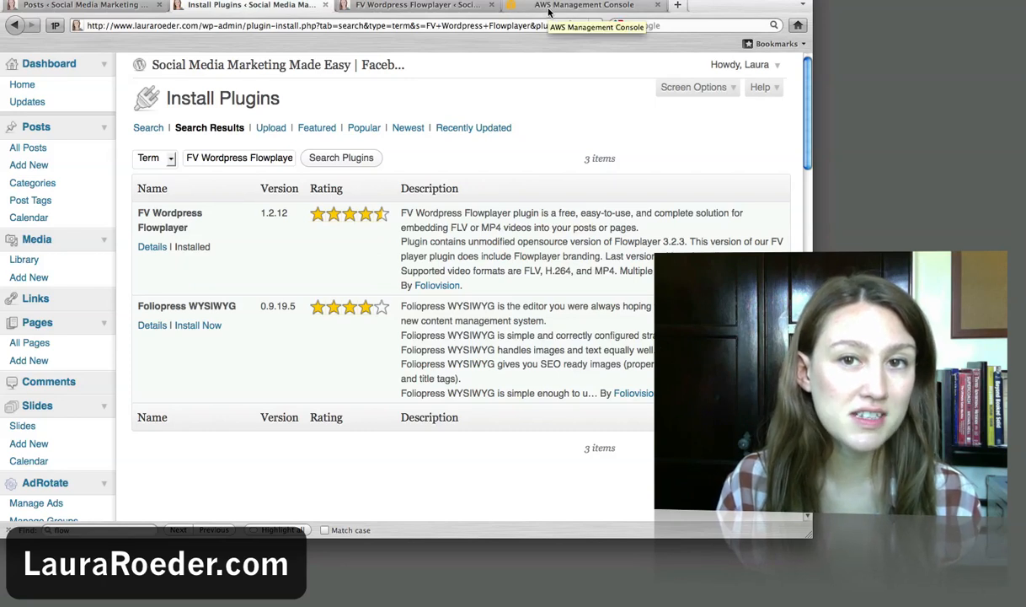
Open the roeder bucket in S3 and scroll to EARLY BIRD-New YouTube HD.mov
{"action": "left_click", "coordinate": [581, 6]}
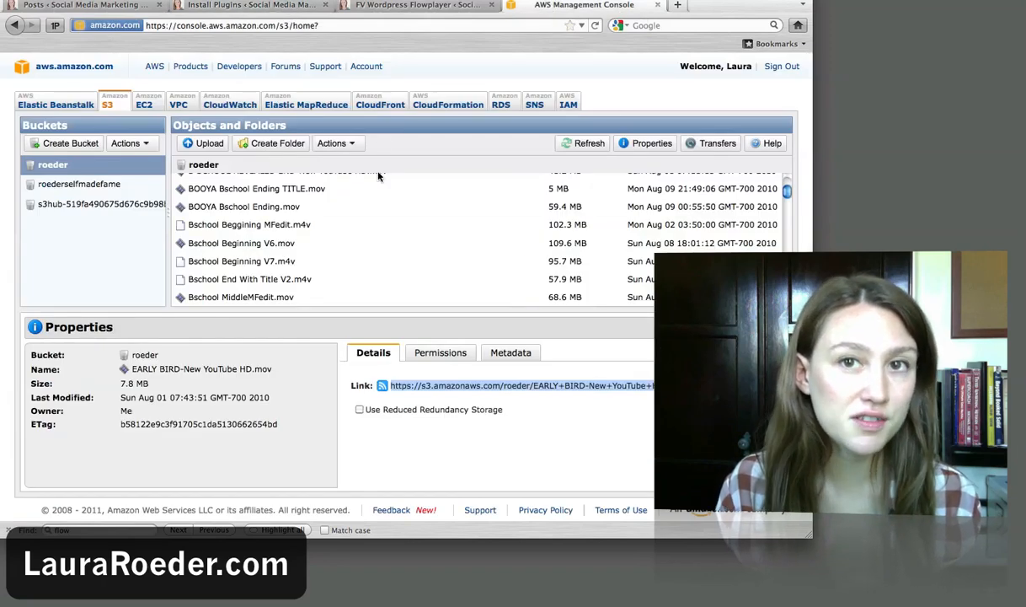
{"action": "left_click", "coordinate": [249, 225]}
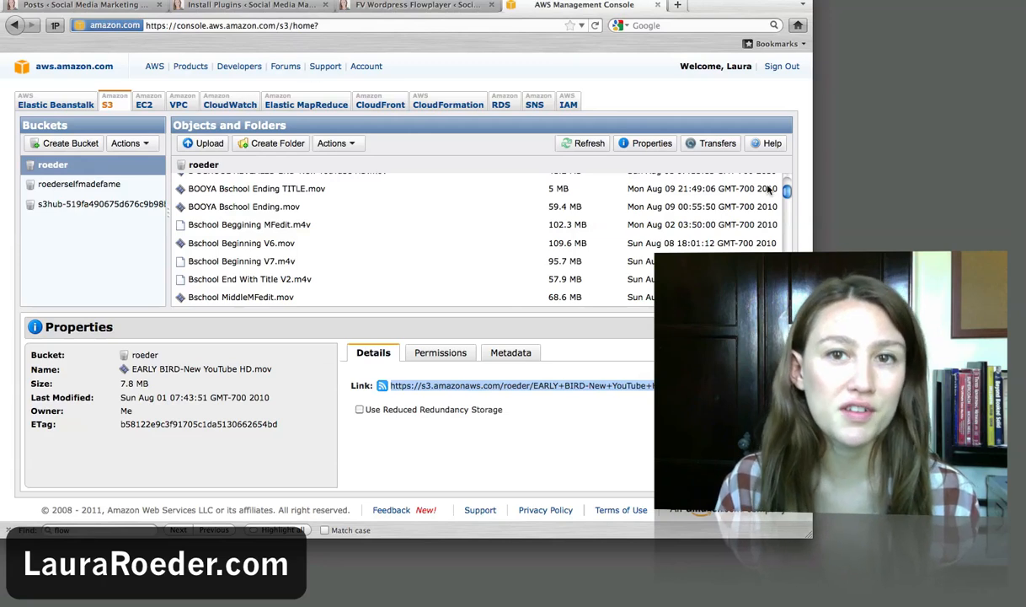
{"action": "mouse_move", "coordinate": [536, 162]}
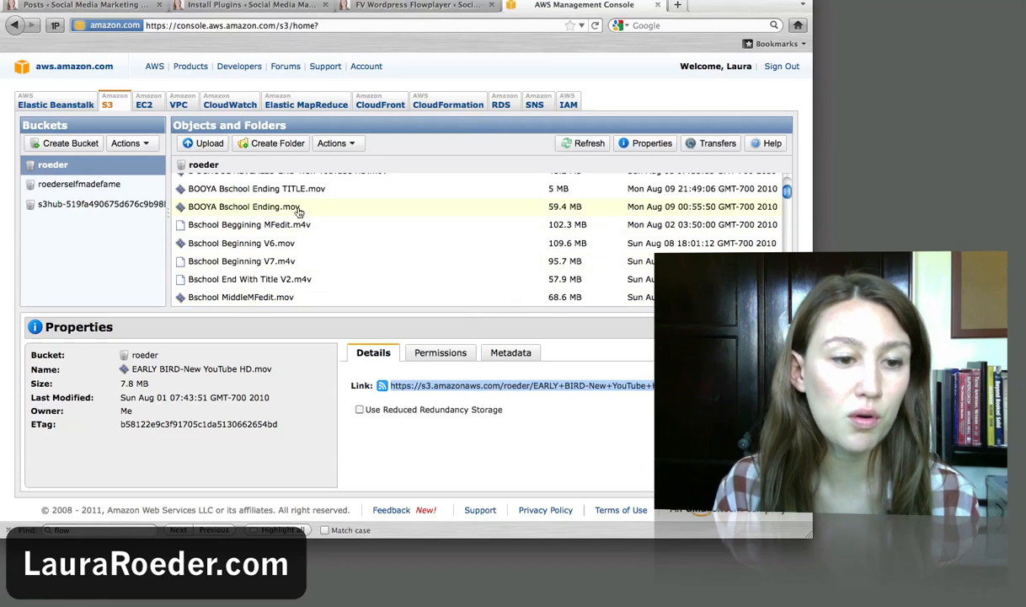
{"action": "scroll", "scroll_direction": "down", "scroll_amount": 3}
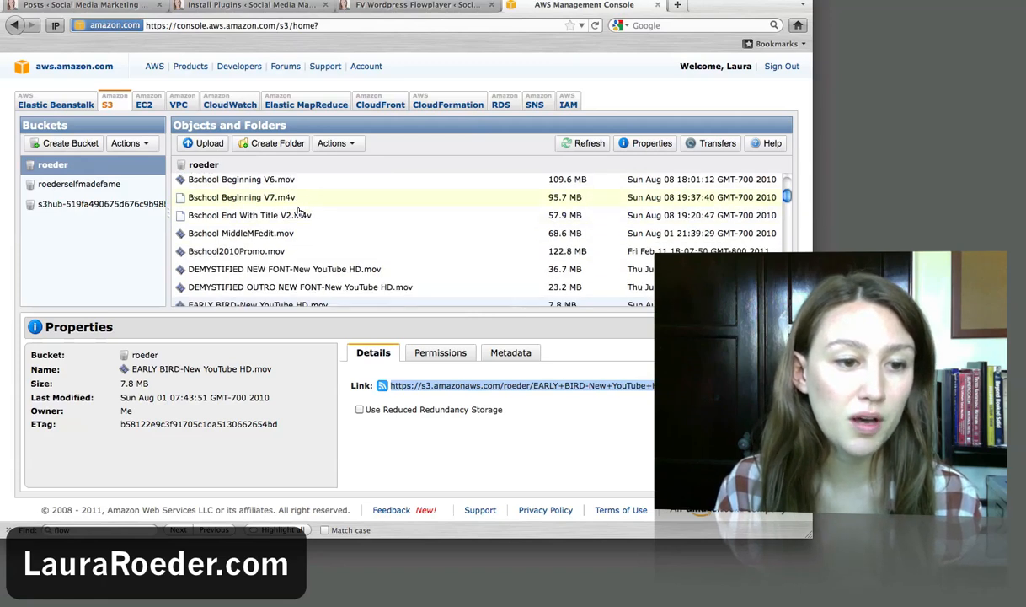
{"action": "scroll", "scroll_direction": "down", "scroll_amount": 3}
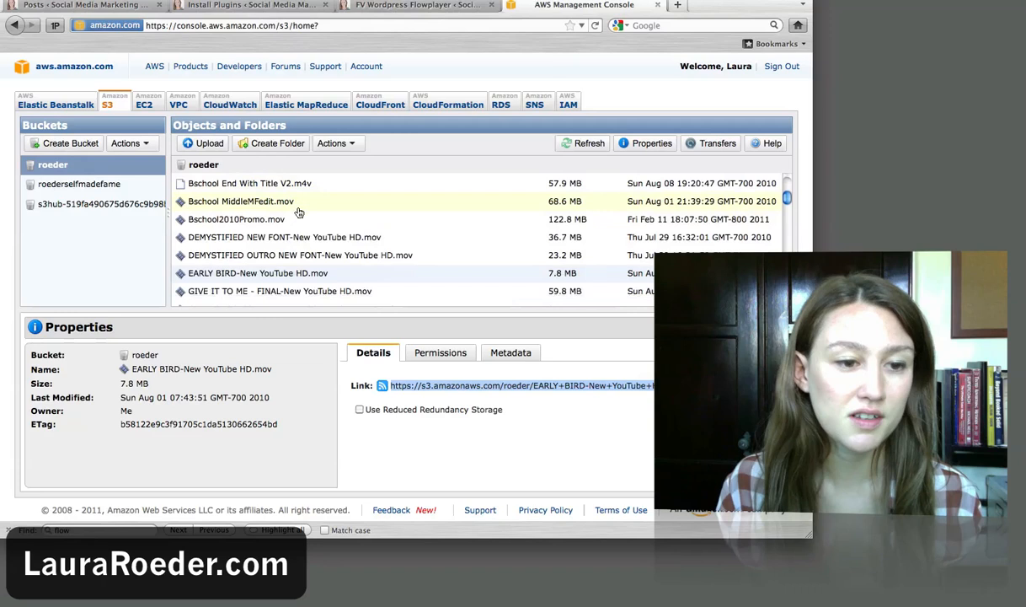
Make EARLY BIRD-New YouTube HD.mov public and confirm with OK
{"action": "right_click", "coordinate": [257, 272]}
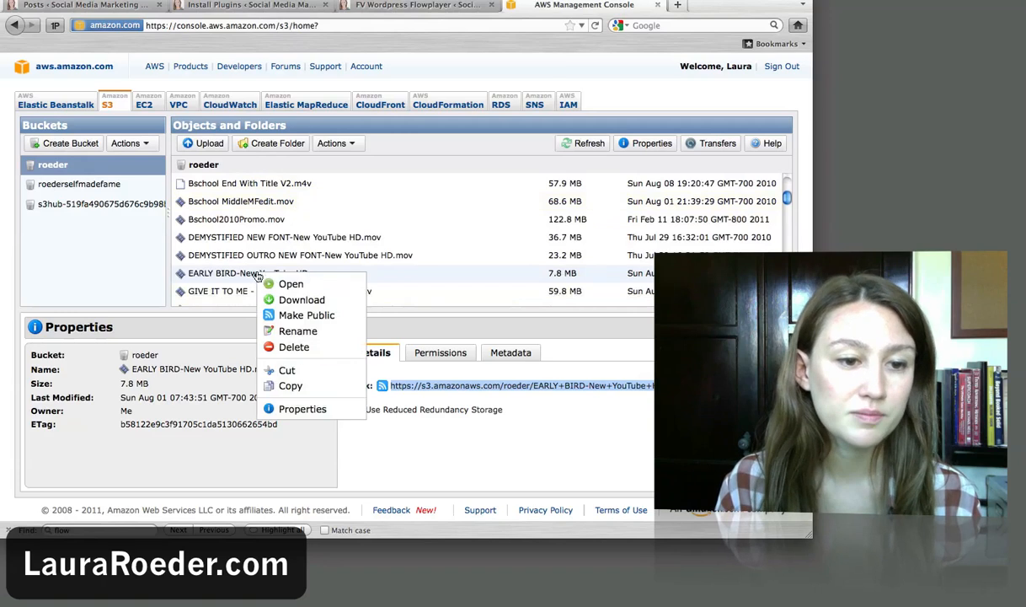
{"action": "mouse_move", "coordinate": [302, 299]}
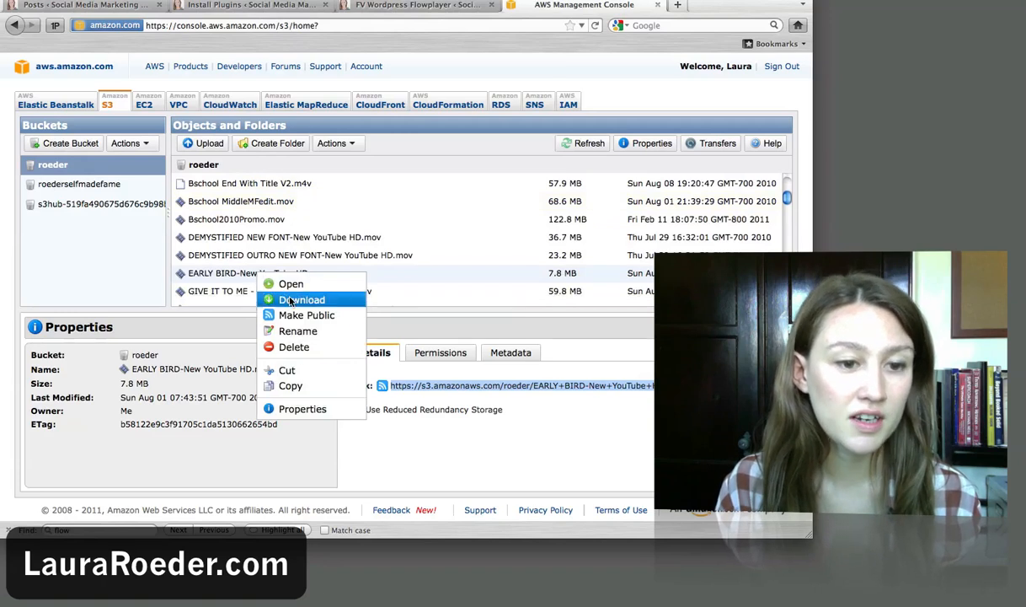
{"action": "mouse_move", "coordinate": [307, 314]}
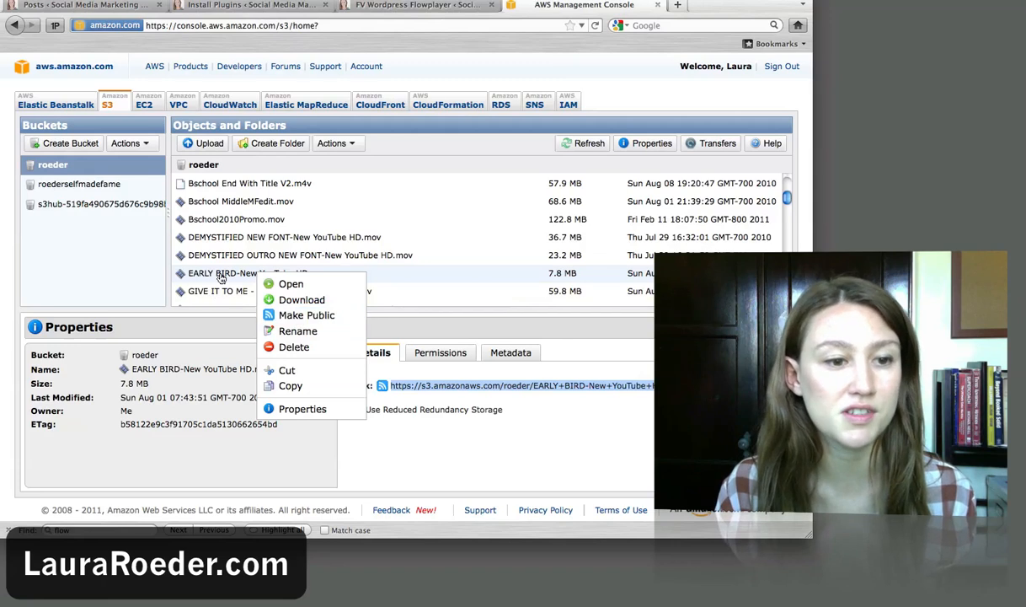
{"action": "mouse_move", "coordinate": [306, 314]}
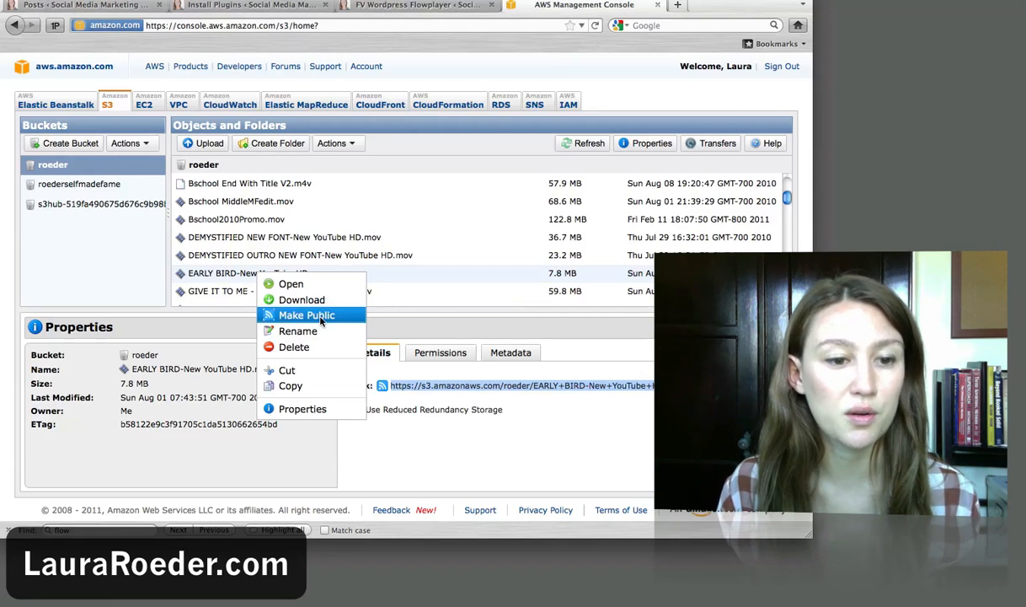
{"action": "left_click", "coordinate": [306, 314]}
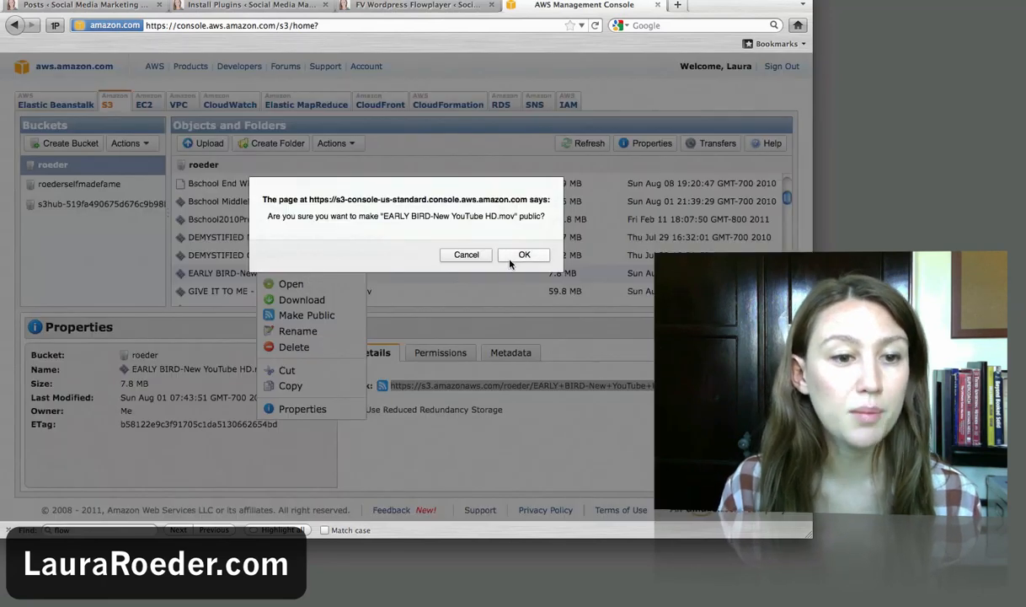
{"action": "left_click", "coordinate": [524, 255]}
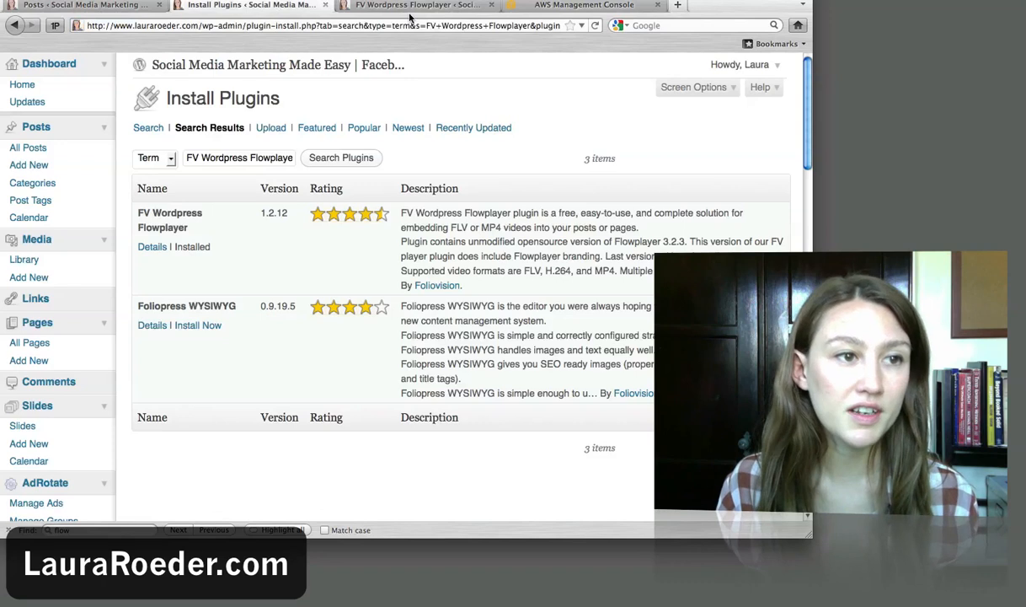
{"action": "mouse_move", "coordinate": [413, 6]}
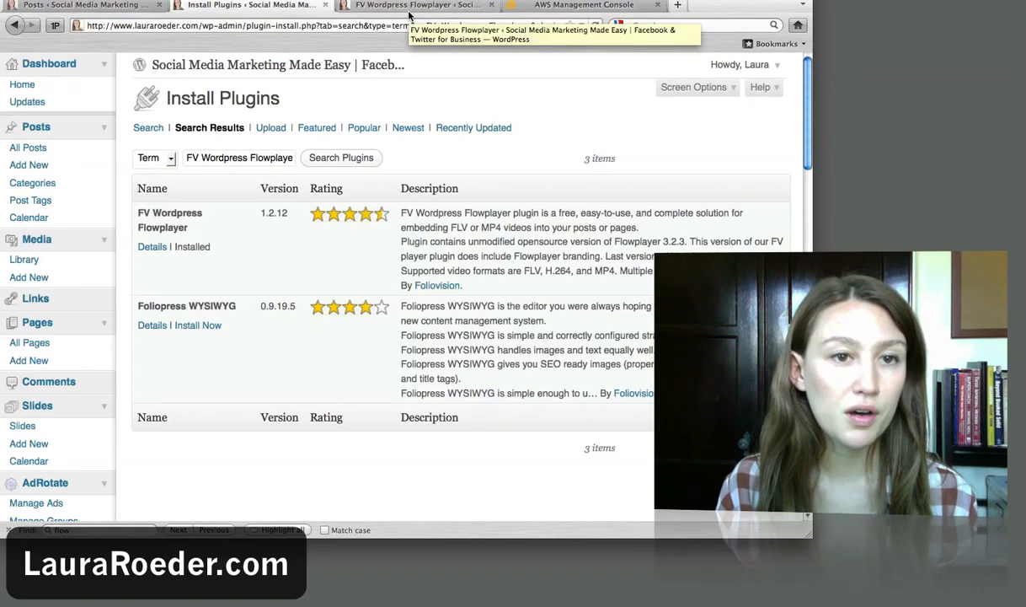
Review the FV Wordpress Flowplayer settings page and play, then pause, its sample video
{"action": "left_click", "coordinate": [417, 6]}
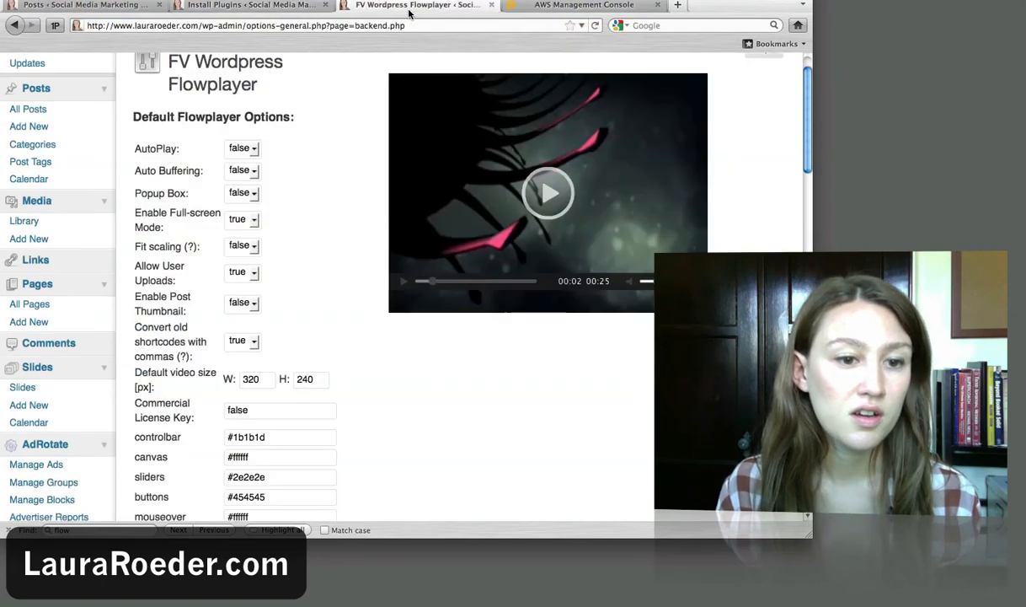
{"action": "scroll", "scroll_direction": "up", "scroll_amount": 3}
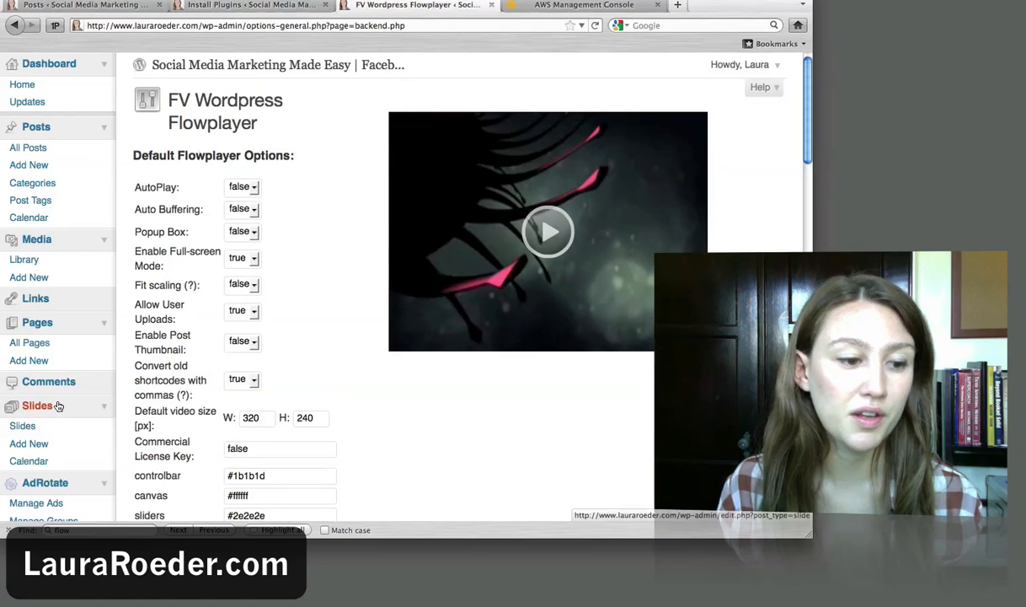
{"action": "scroll", "scroll_direction": "down", "scroll_amount": 3}
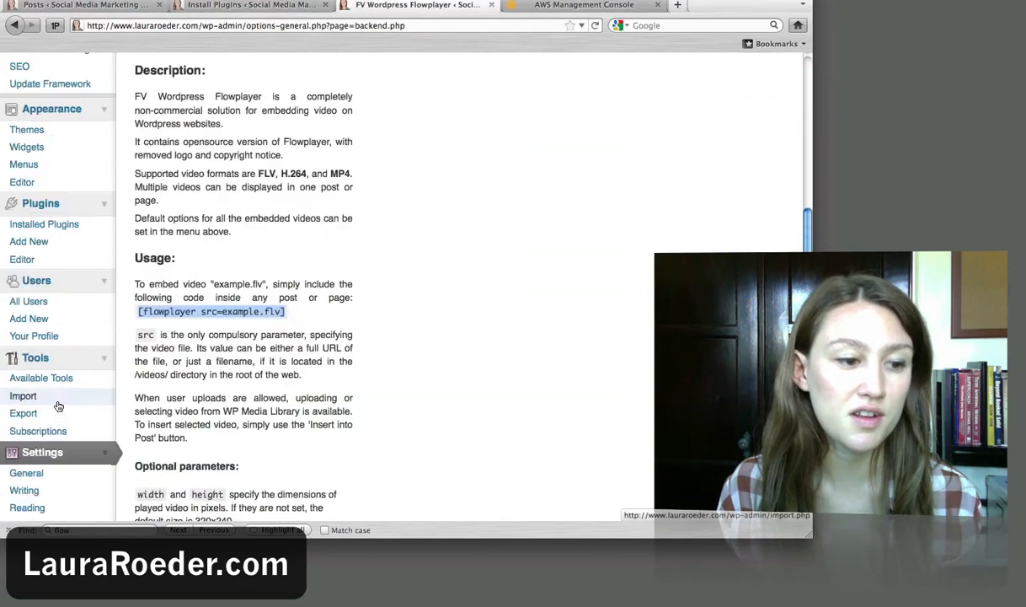
{"action": "scroll", "scroll_direction": "down", "scroll_amount": 3}
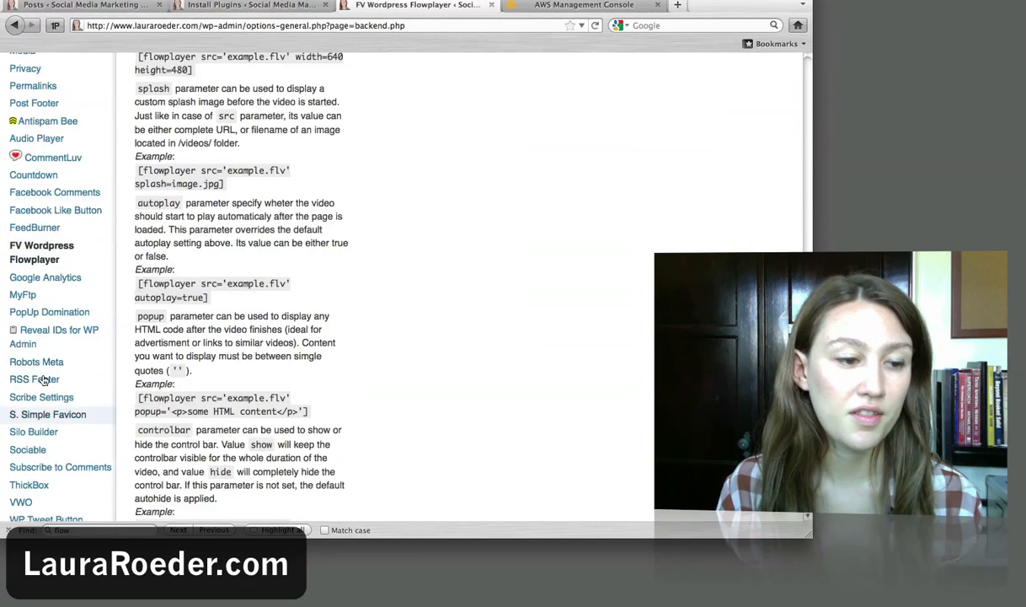
{"action": "mouse_move", "coordinate": [41, 252]}
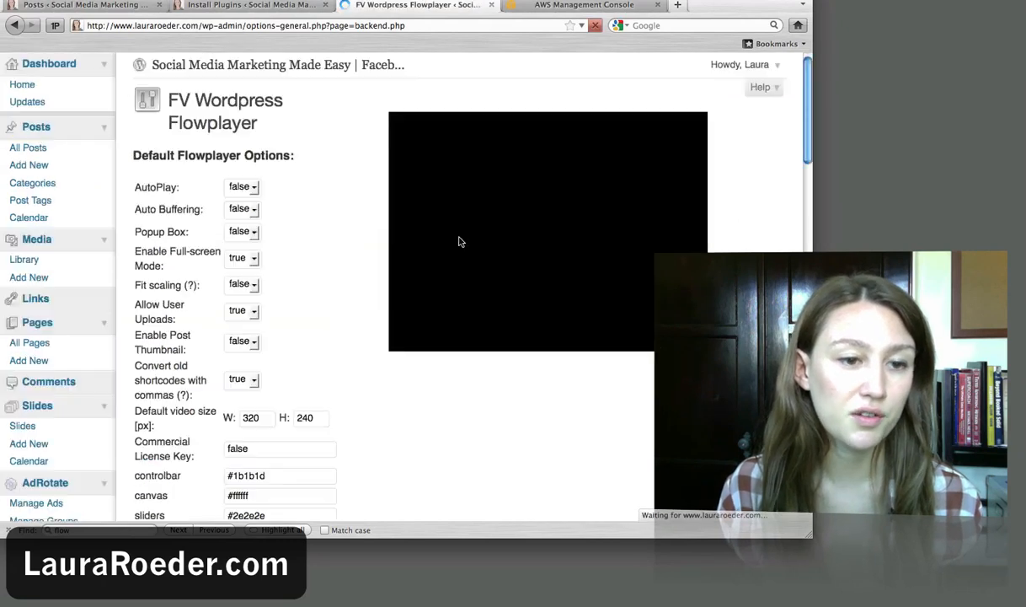
{"action": "left_click", "coordinate": [547, 231]}
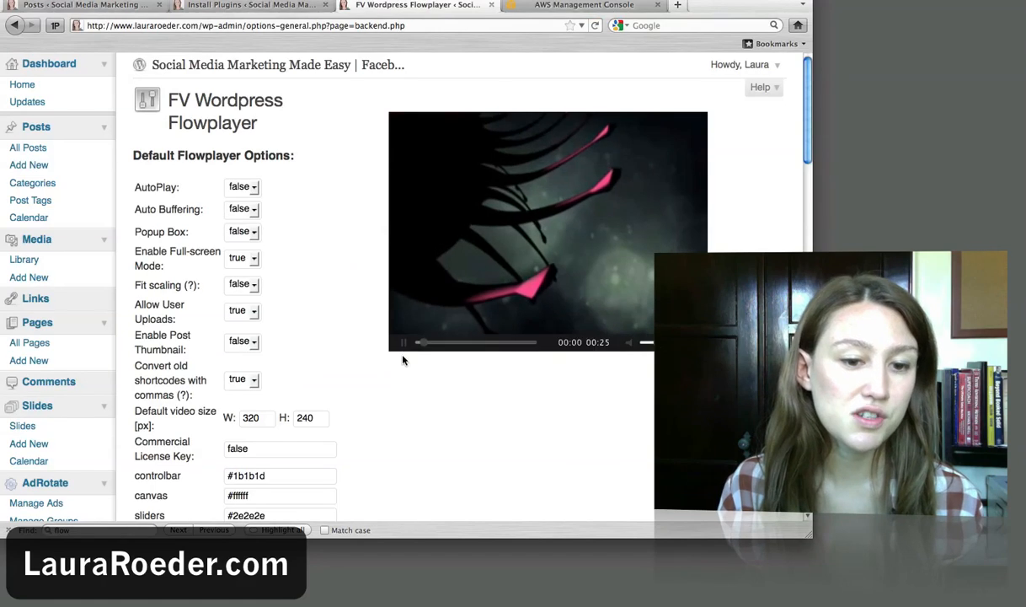
{"action": "left_click", "coordinate": [403, 342]}
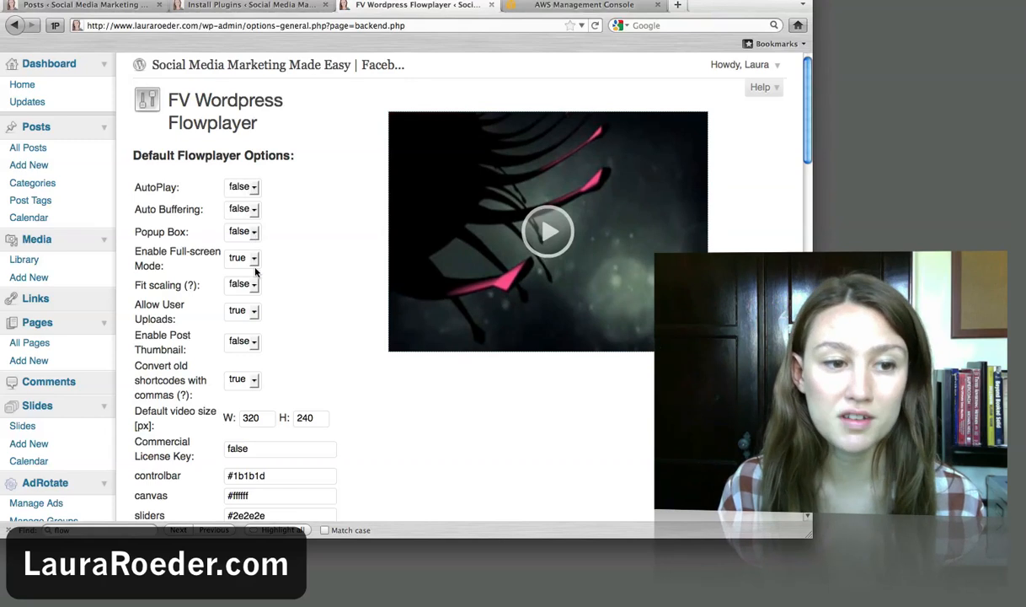
{"action": "scroll", "scroll_direction": "down", "scroll_amount": 3}
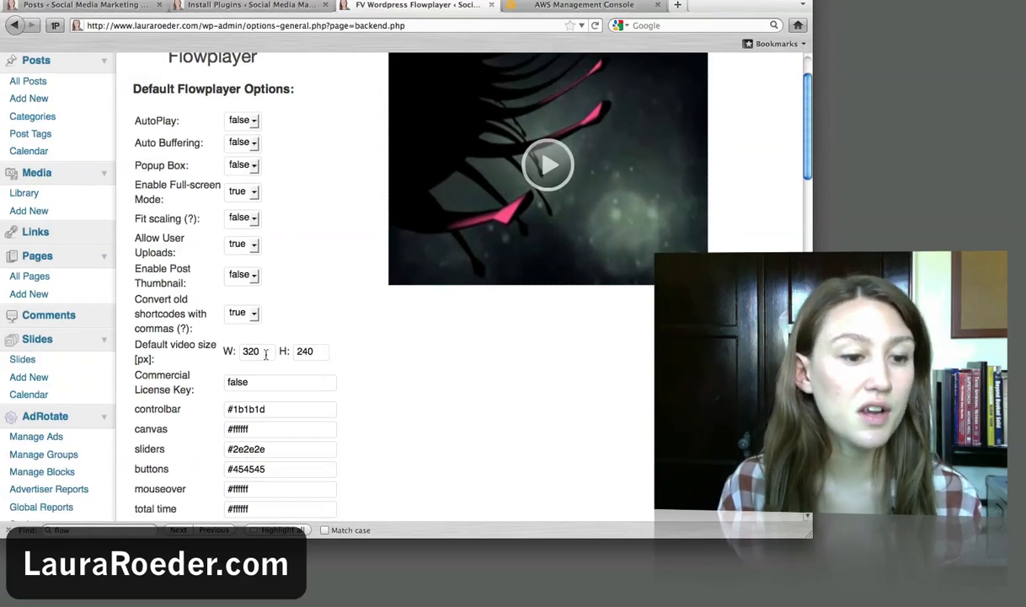
{"action": "scroll", "scroll_direction": "down", "scroll_amount": 3}
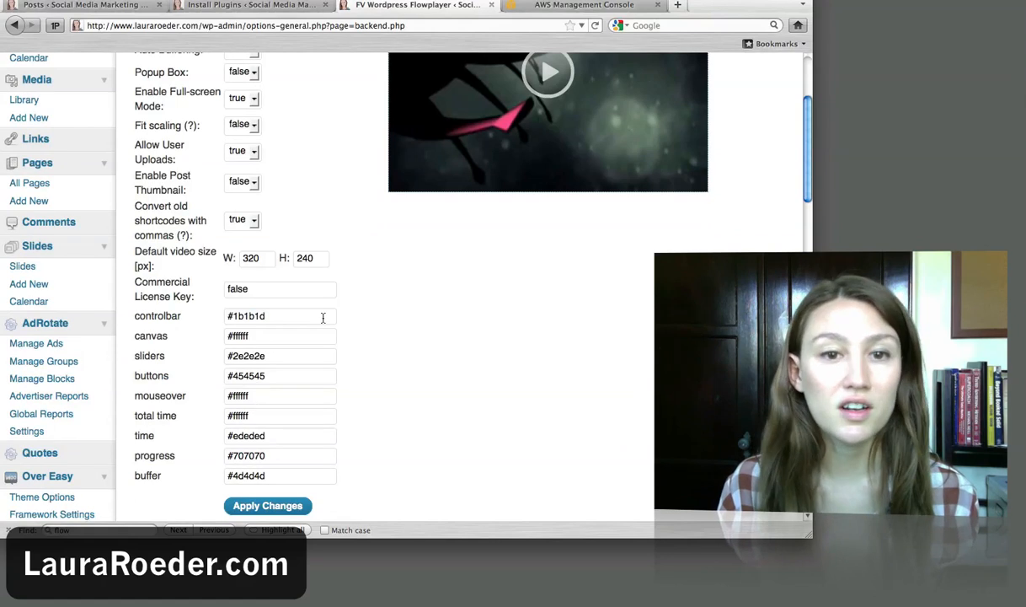
{"action": "scroll", "scroll_direction": "down", "scroll_amount": 3}
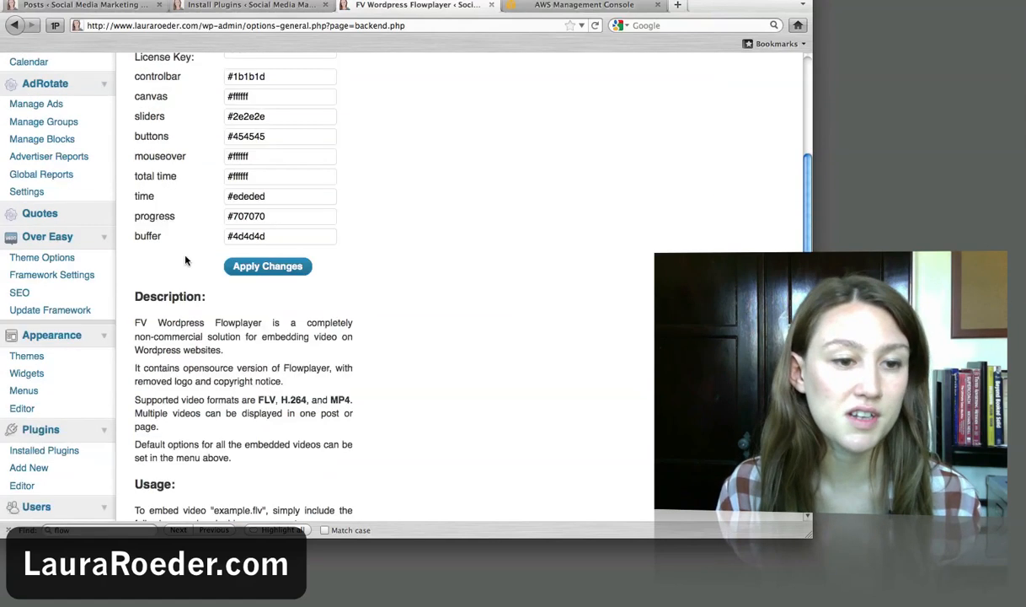
{"action": "scroll", "scroll_direction": "down", "scroll_amount": 3}
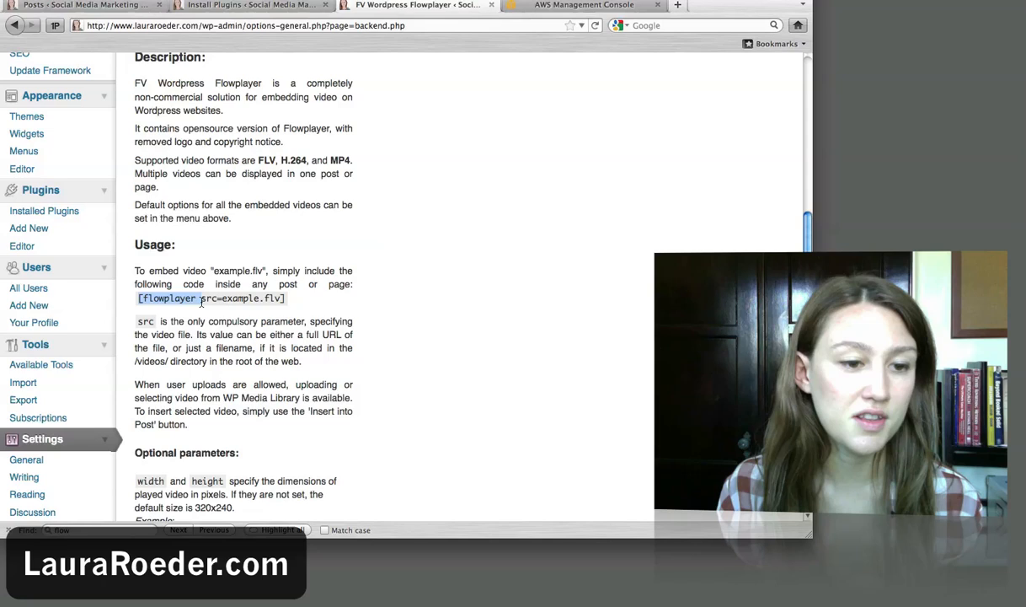
{"action": "scroll", "scroll_direction": "down", "scroll_amount": 3}
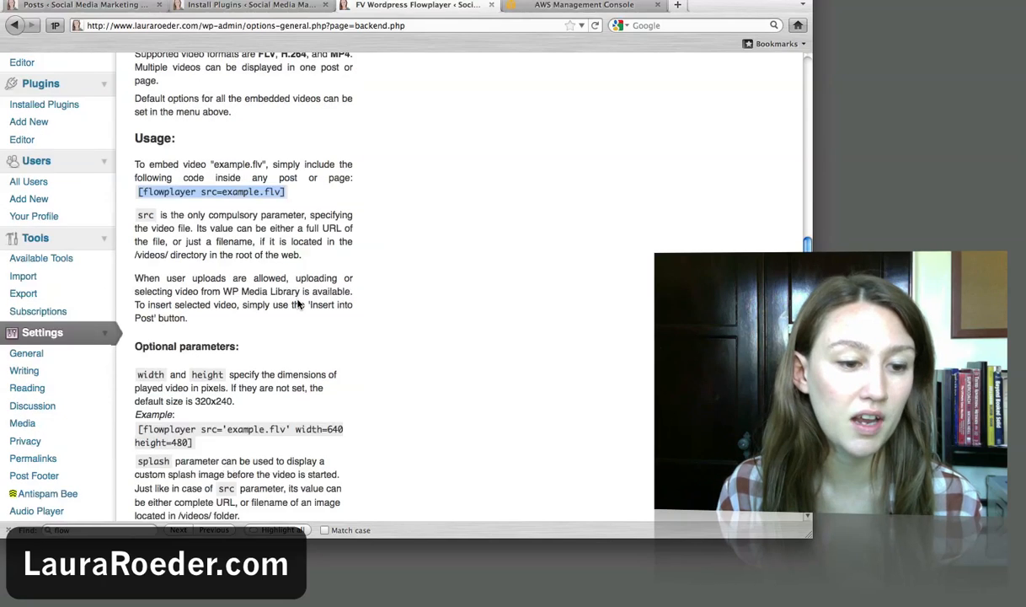
{"action": "mouse_move", "coordinate": [222, 190]}
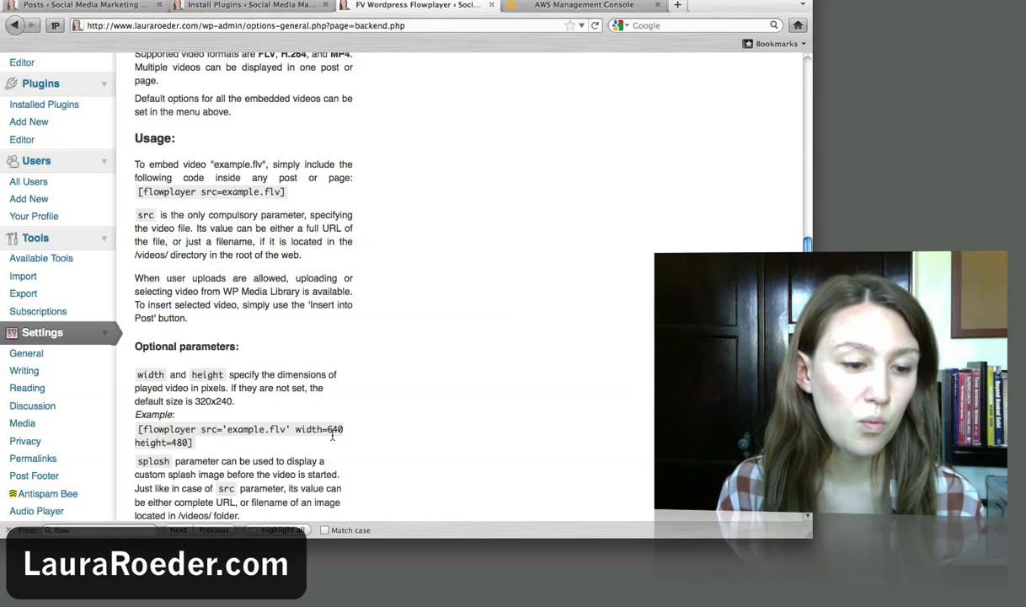
{"action": "scroll", "scroll_direction": "down", "scroll_amount": 3}
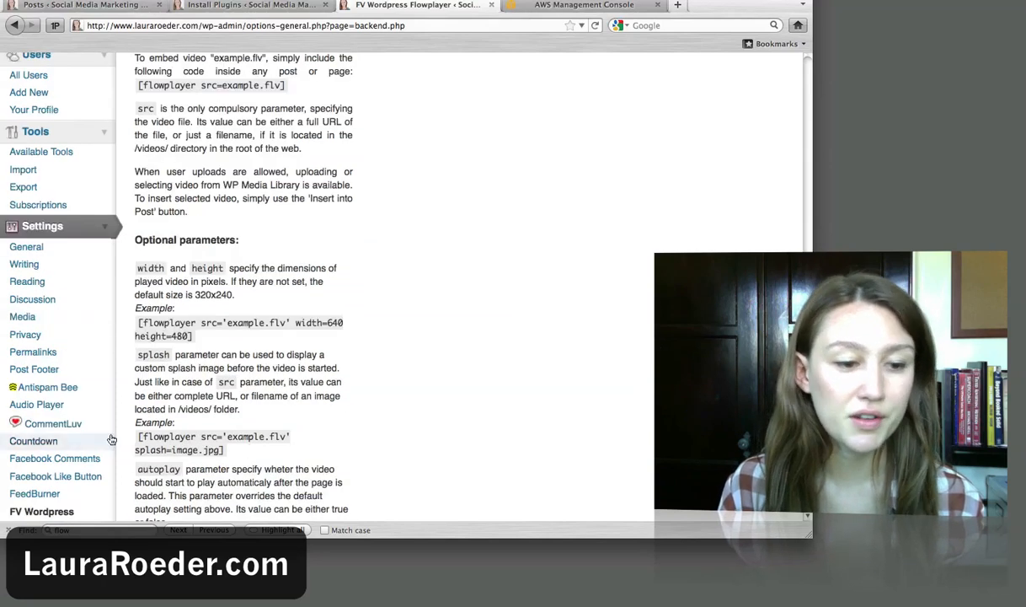
{"action": "scroll", "scroll_direction": "down", "scroll_amount": 3}
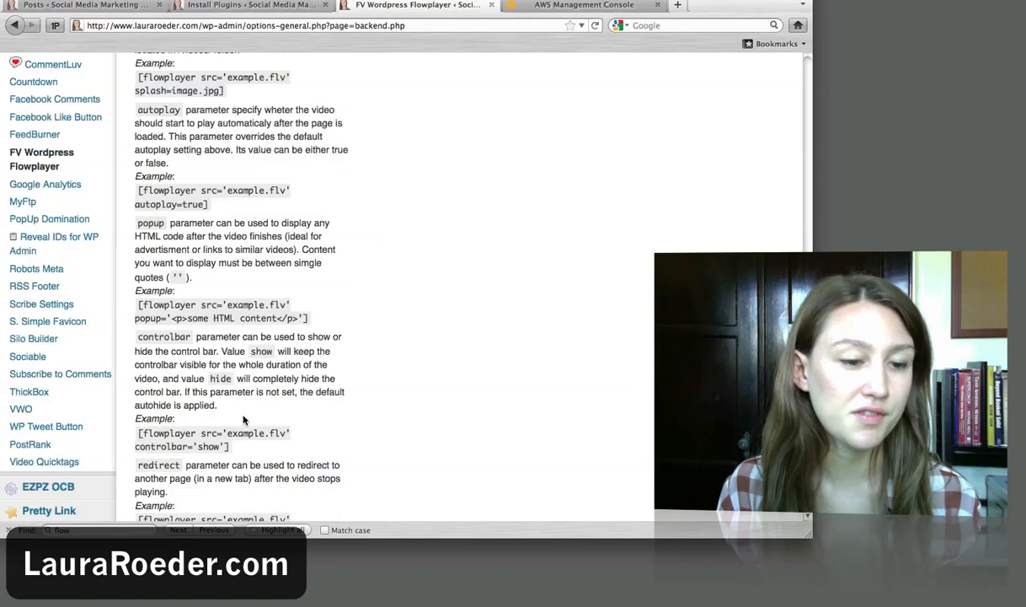
{"action": "mouse_move", "coordinate": [422, 407]}
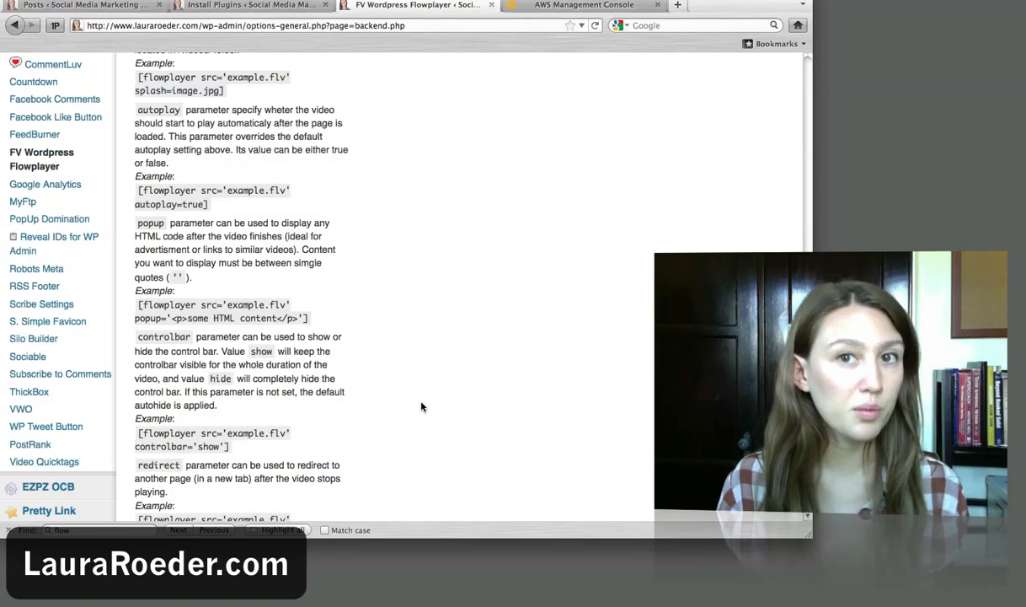
{"action": "scroll", "scroll_direction": "up", "scroll_amount": 3}
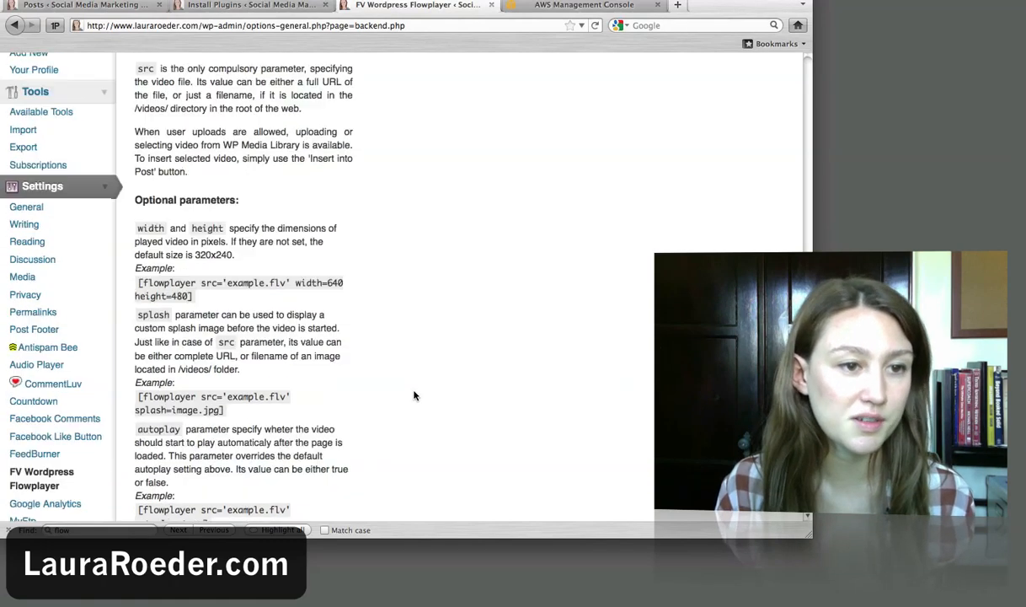
{"action": "scroll", "scroll_direction": "up", "scroll_amount": 3}
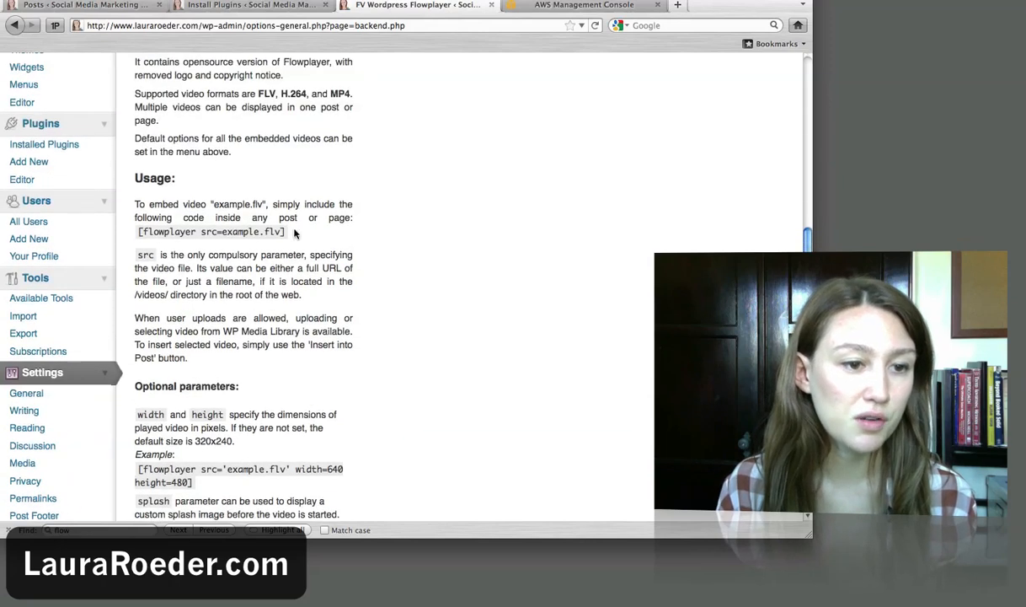
{"action": "double_click", "coordinate": [211, 232]}
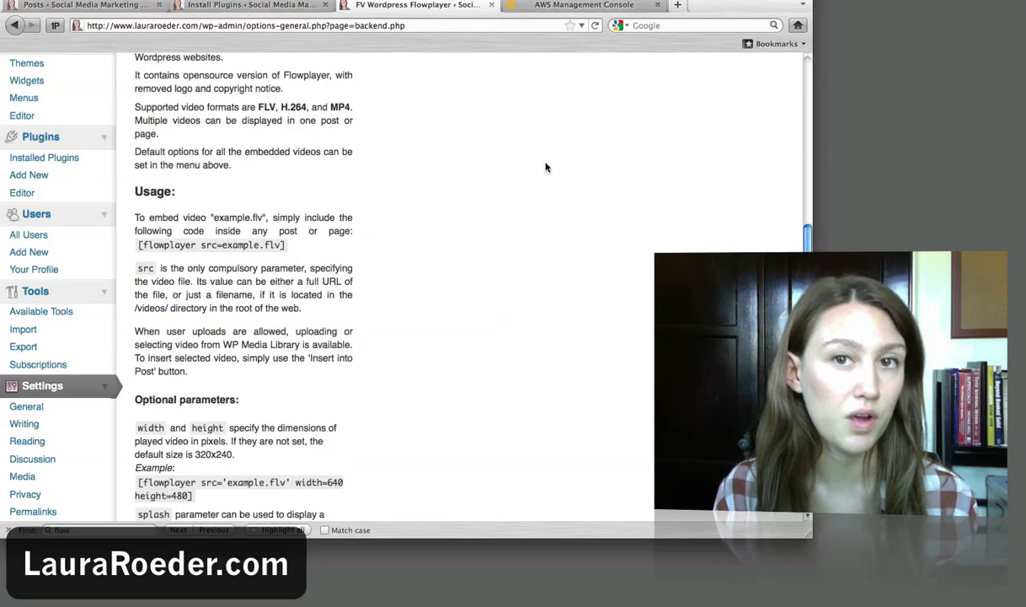
{"action": "mouse_move", "coordinate": [292, 253]}
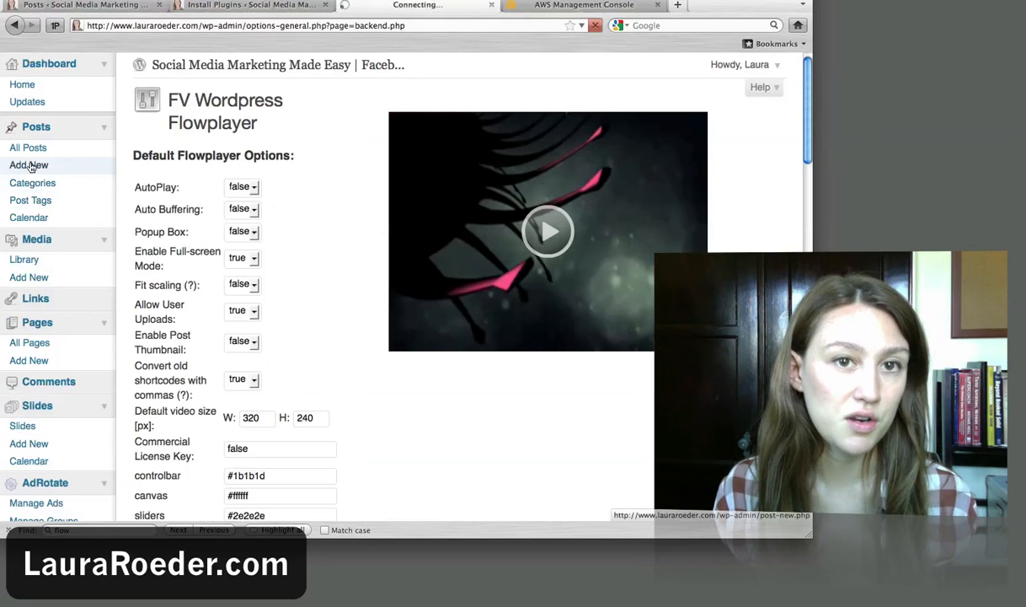
Add a new post with the body shortcode [flowplayer src=example.flv]
{"action": "left_click", "coordinate": [29, 164]}
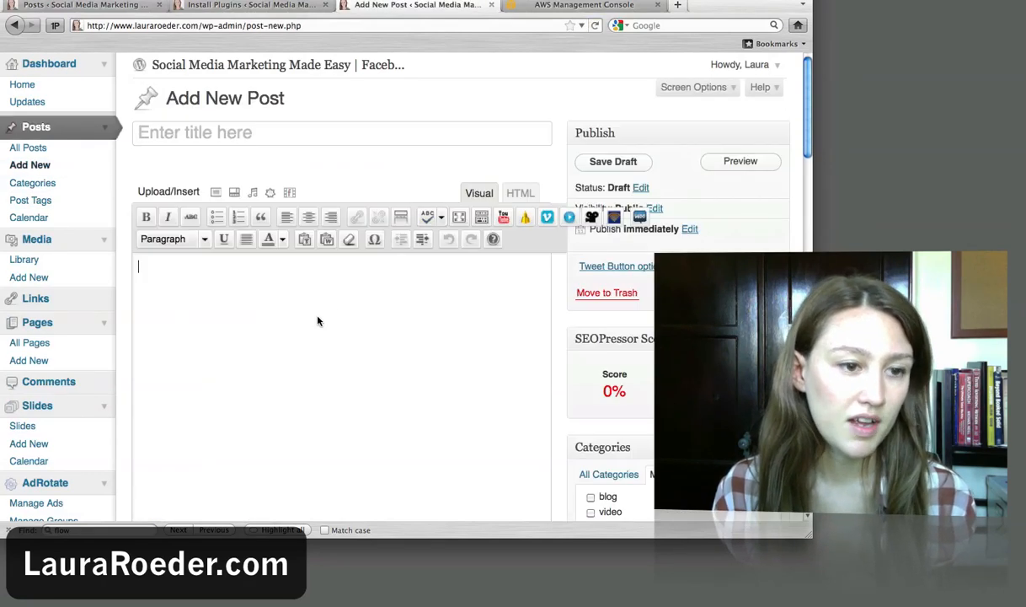
{"action": "type", "text": "[flowplayer src=example.flv]"}
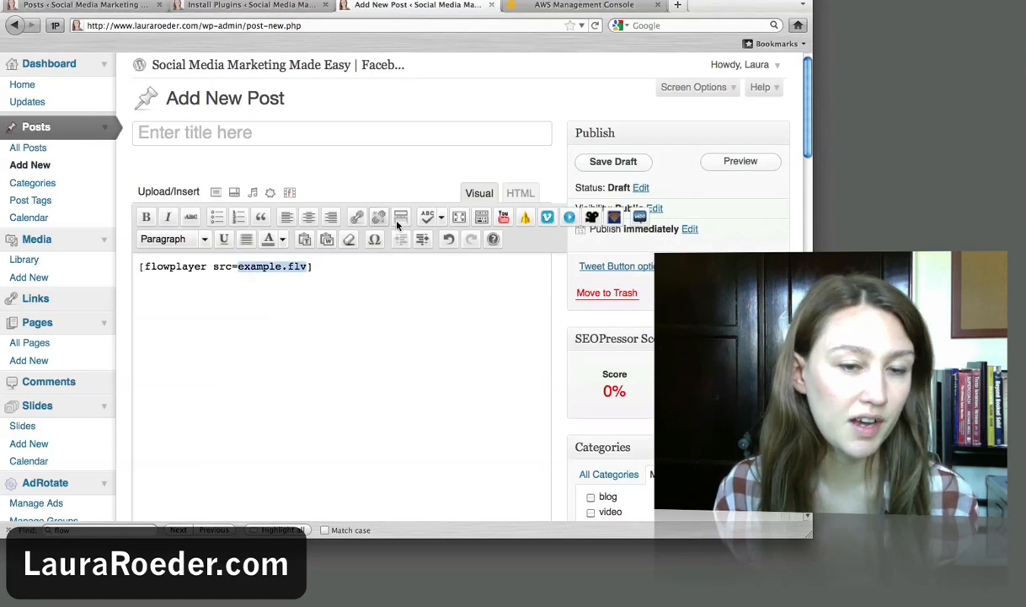
{"action": "left_click", "coordinate": [583, 6]}
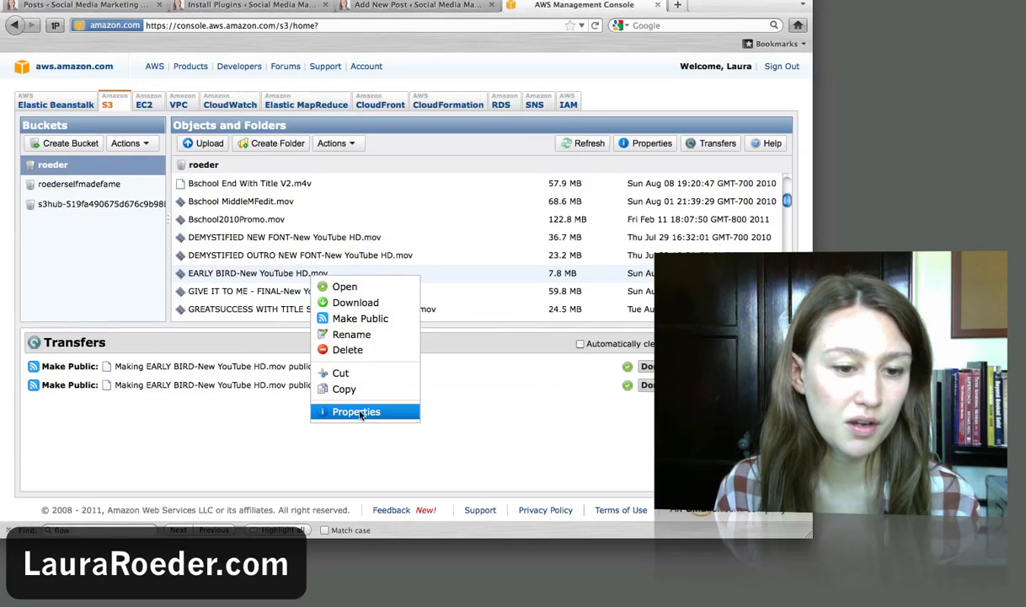
Open EARLY BIRD-New YouTube HD.mov's Properties and copy its public S3 link
{"action": "left_click", "coordinate": [356, 411]}
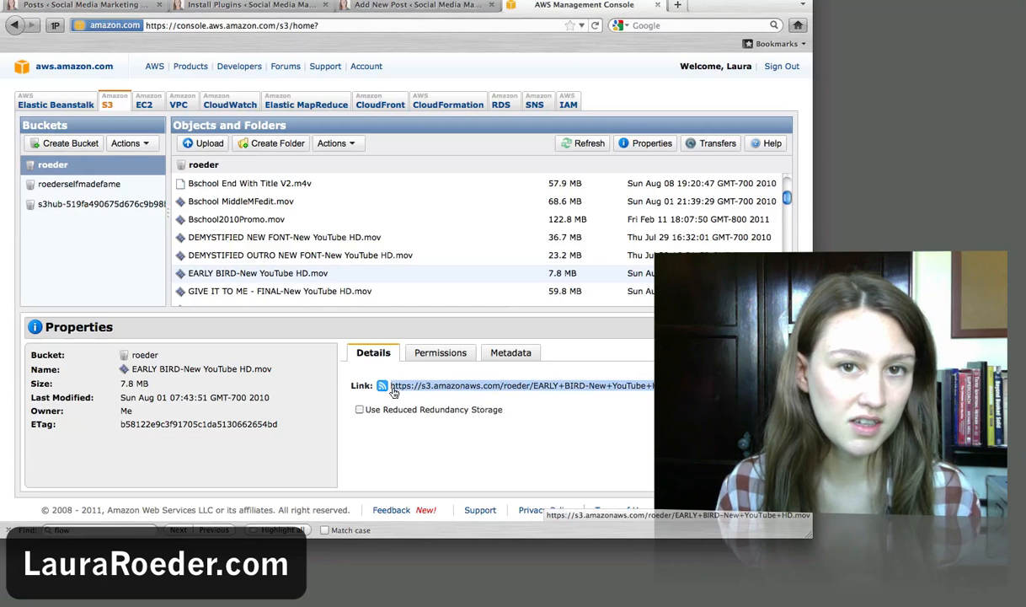
{"action": "left_click", "coordinate": [84, 5]}
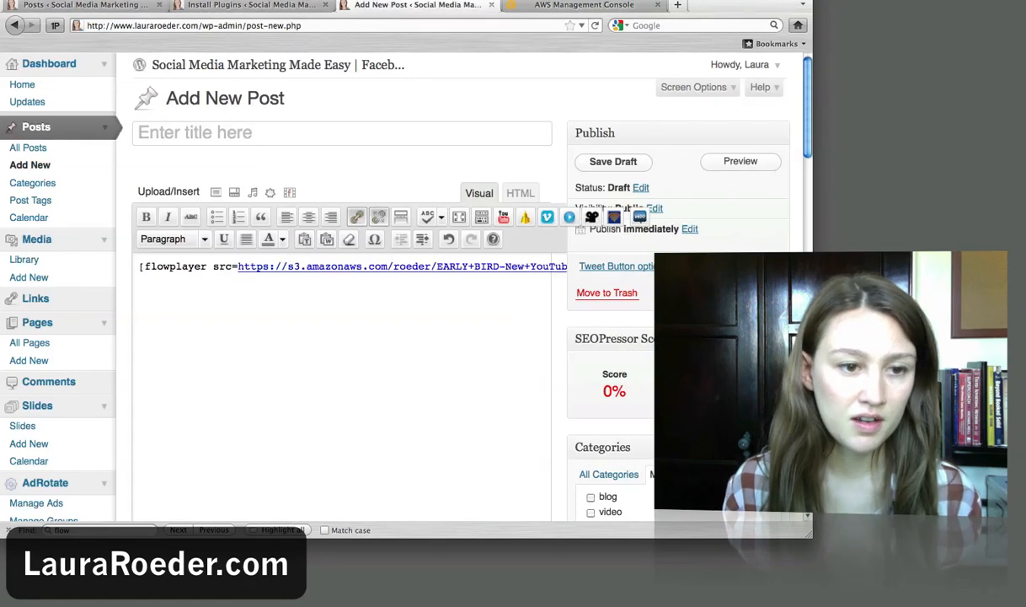
{"action": "mouse_move", "coordinate": [619, 173]}
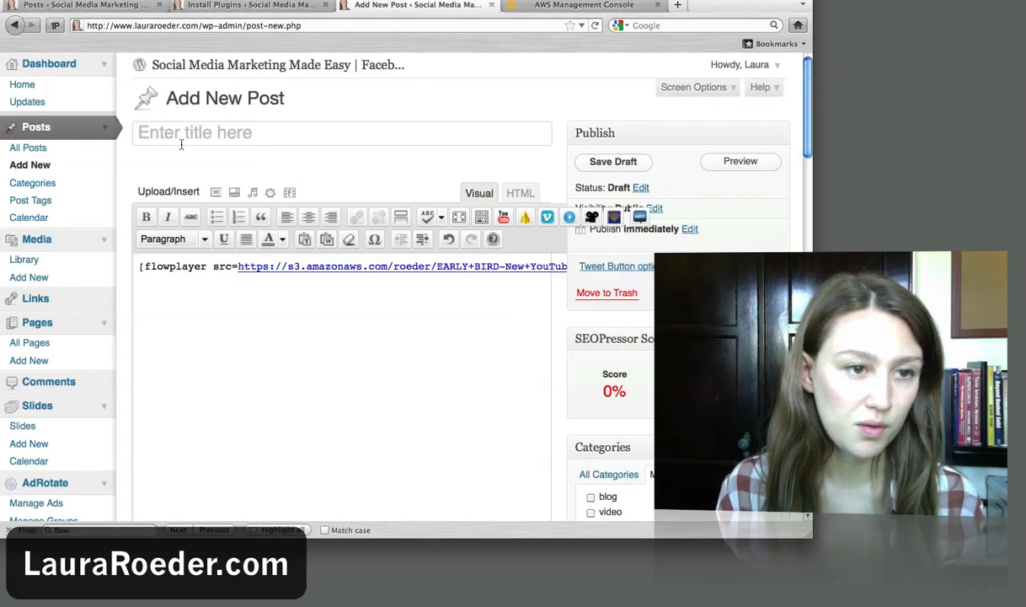
Title the post 'Here's My Video' and start typing 'Watch this now!' above the shortcode
{"action": "type", "text": "Here's"}
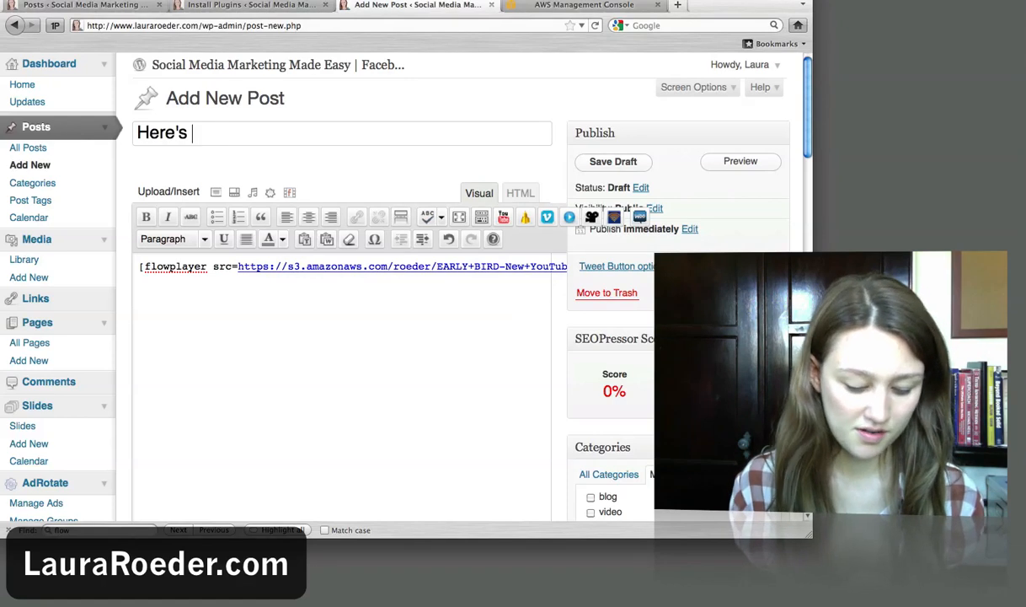
{"action": "type", "text": "My Video"}
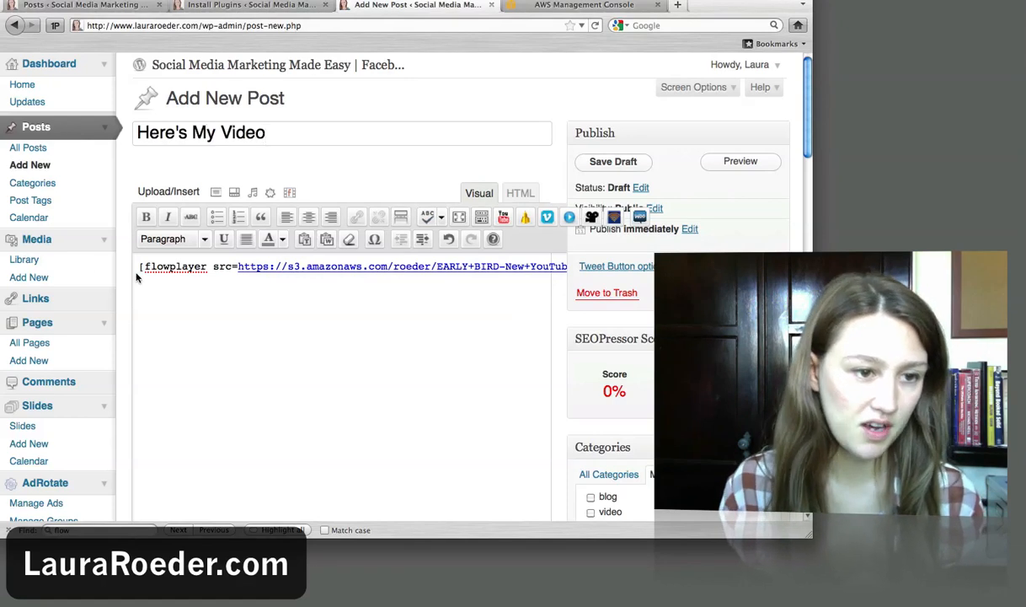
{"action": "type", "text": "Wa"}
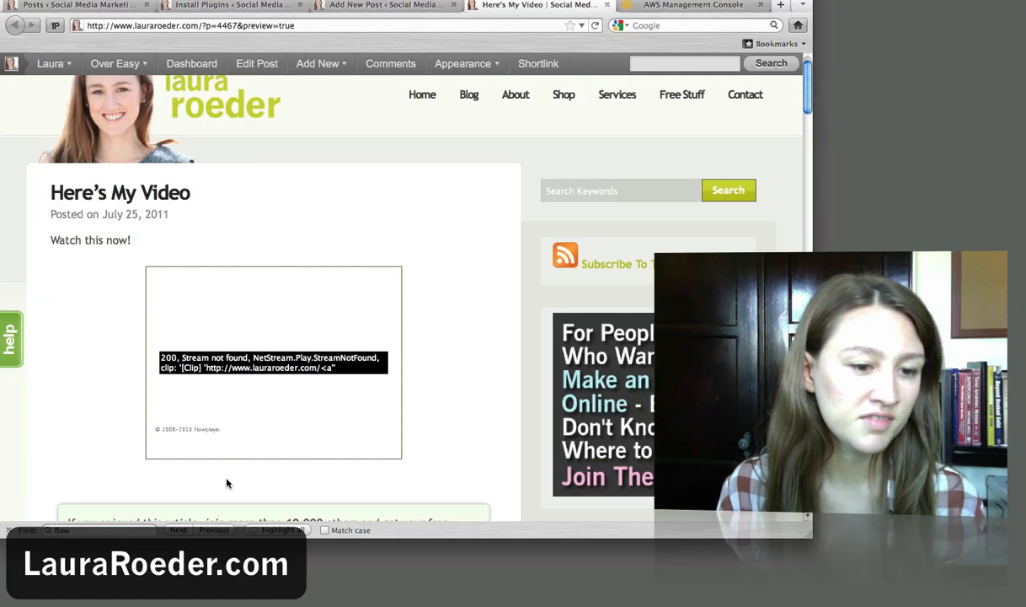
Try playing the embedded Flowplayer video in the post preview
{"action": "left_click", "coordinate": [273, 362]}
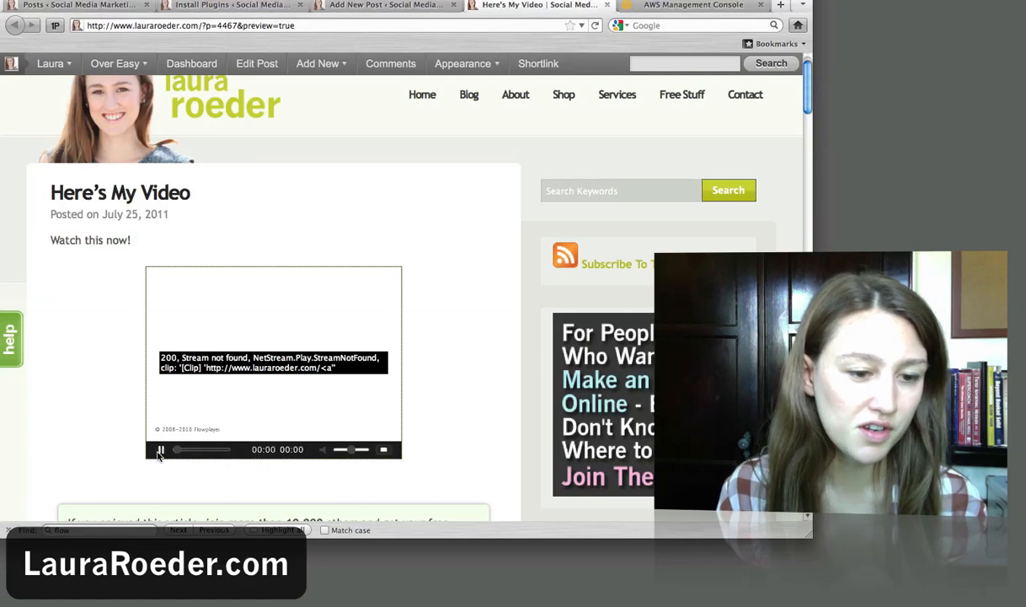
{"action": "left_click", "coordinate": [693, 5]}
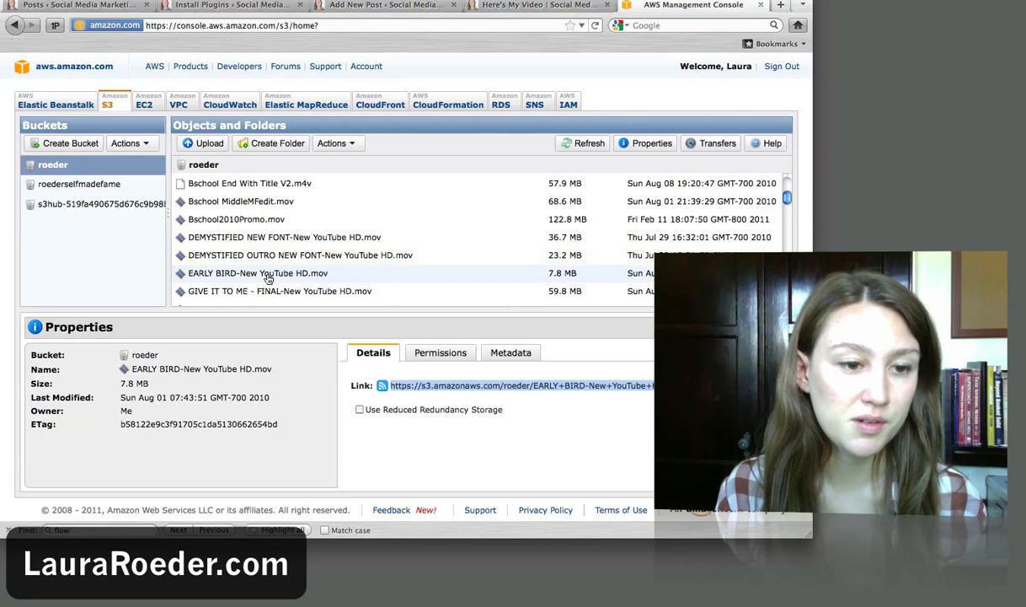
Make EARLY BIRD-New YouTube HD.mov public again and view its Properties with the public link
{"action": "right_click", "coordinate": [259, 272]}
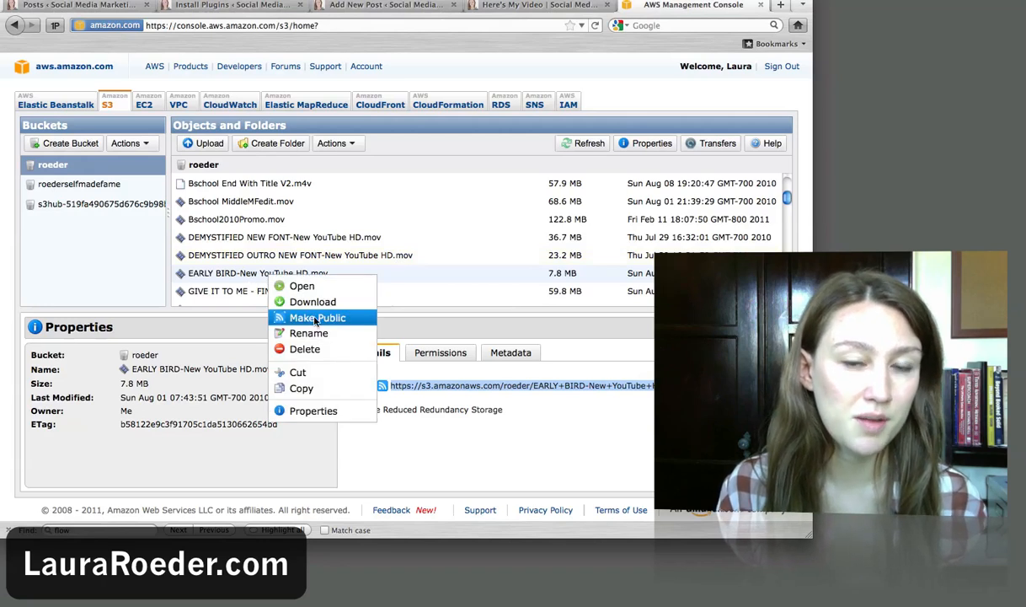
{"action": "left_click", "coordinate": [317, 318]}
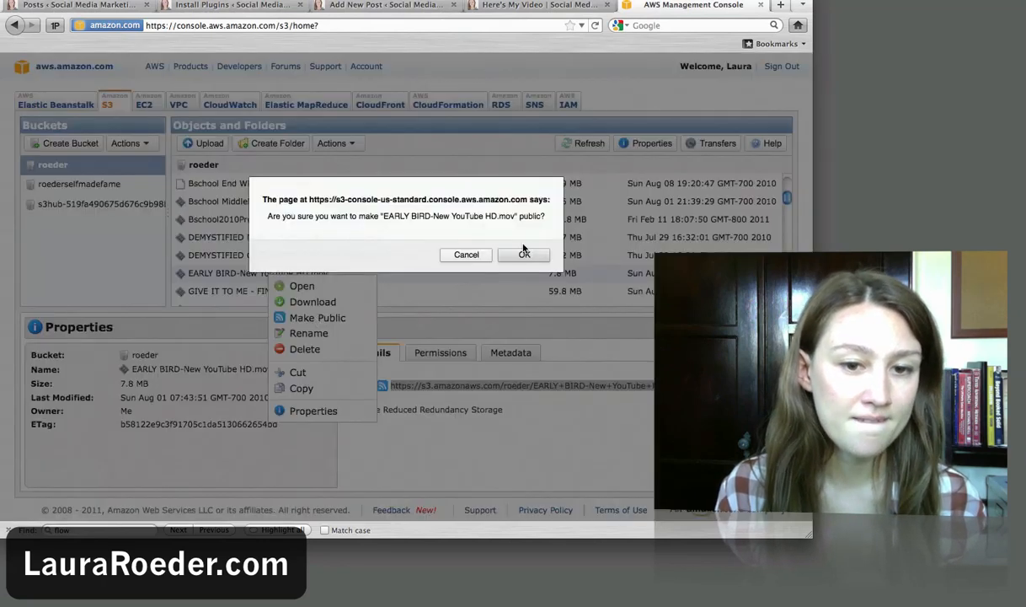
{"action": "left_click", "coordinate": [523, 254]}
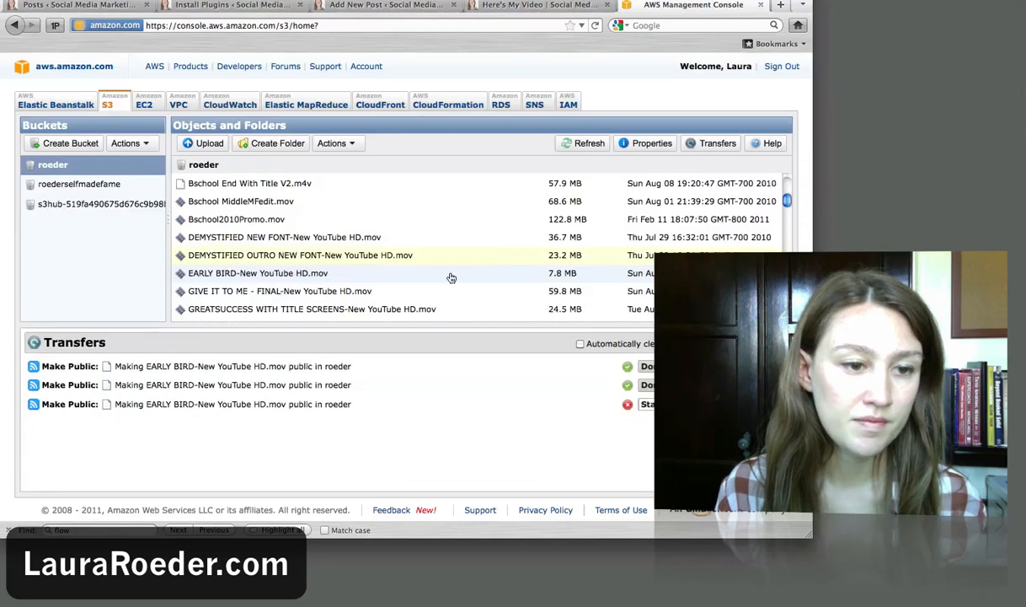
{"action": "right_click", "coordinate": [258, 272]}
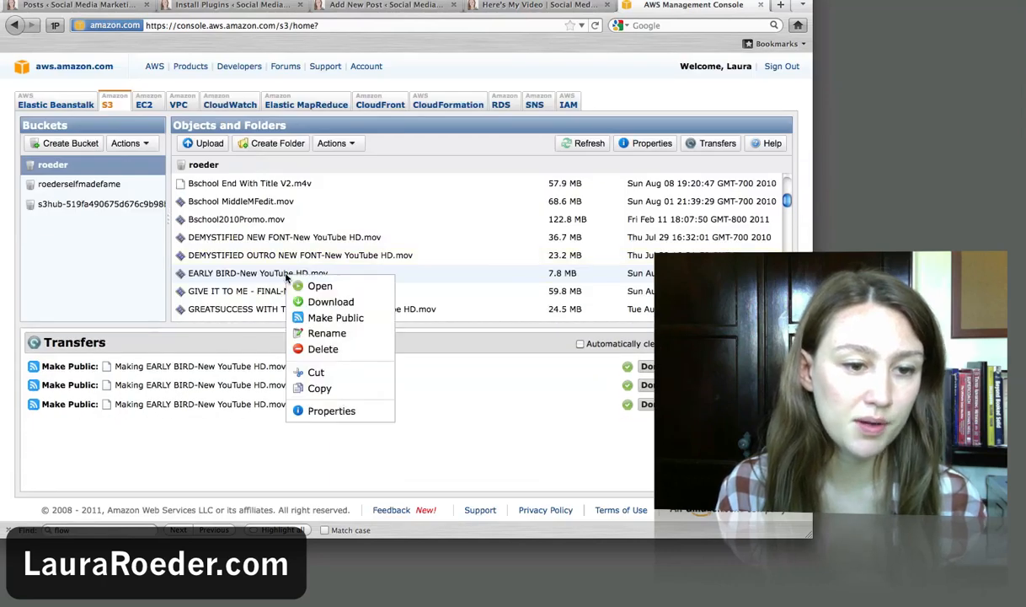
{"action": "mouse_move", "coordinate": [331, 411]}
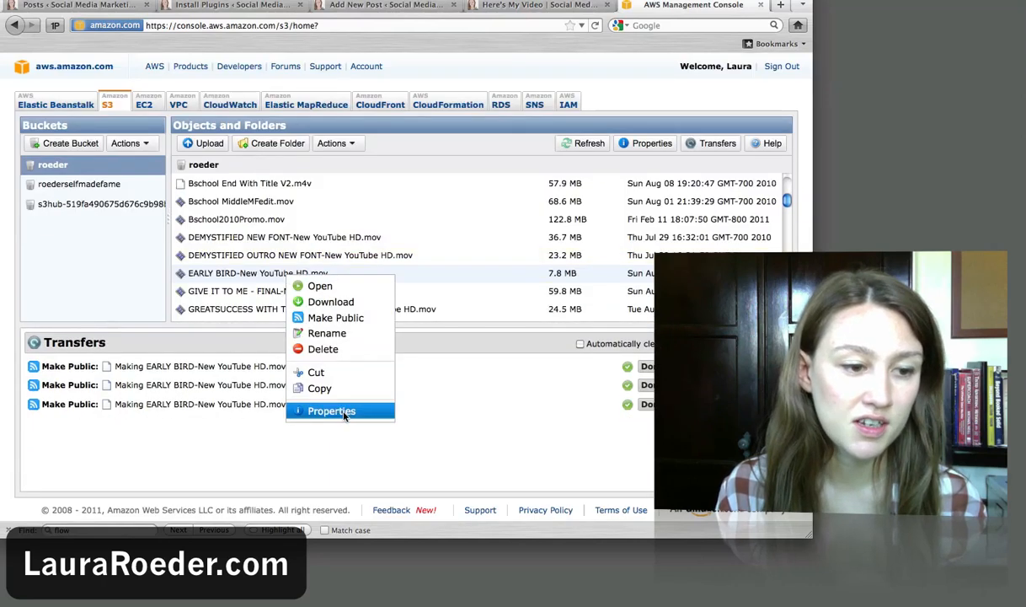
{"action": "left_click", "coordinate": [331, 411]}
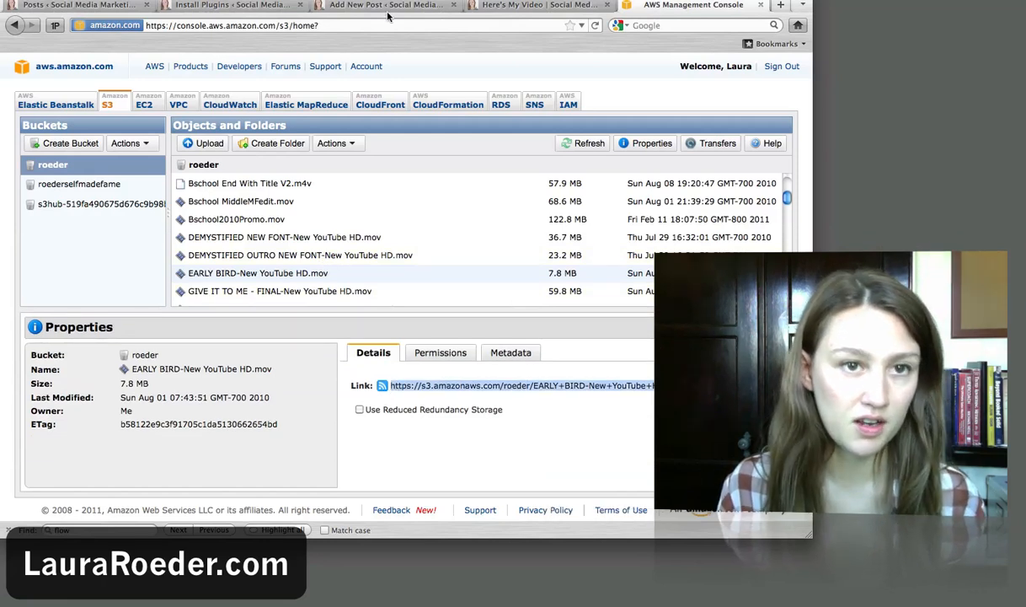
{"action": "left_click", "coordinate": [383, 7]}
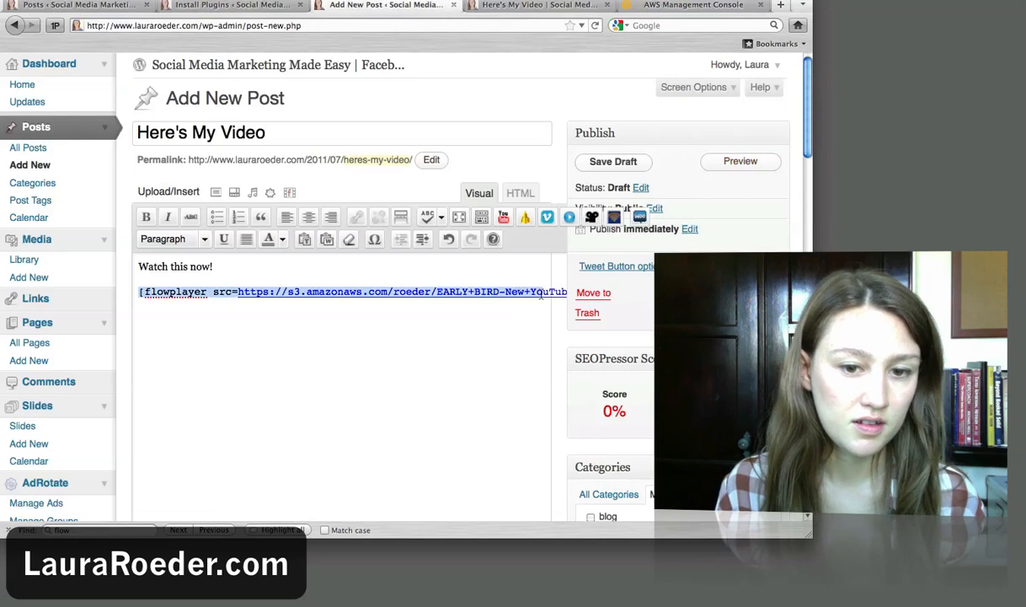
Unlink the S3 address in the flowplayer shortcode and save the post as a draft
{"action": "left_click", "coordinate": [613, 161]}
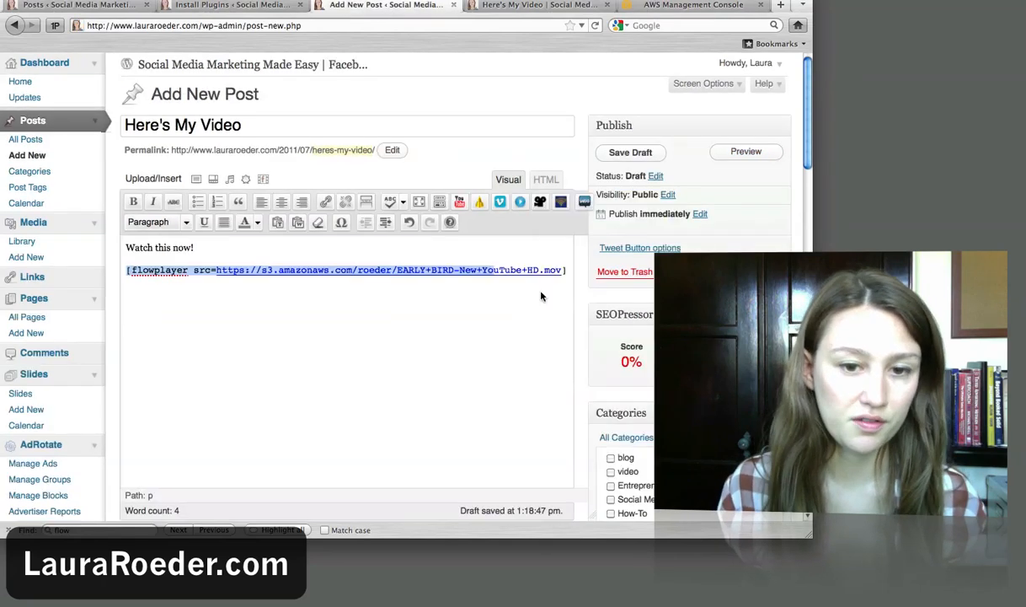
{"action": "left_click", "coordinate": [427, 269]}
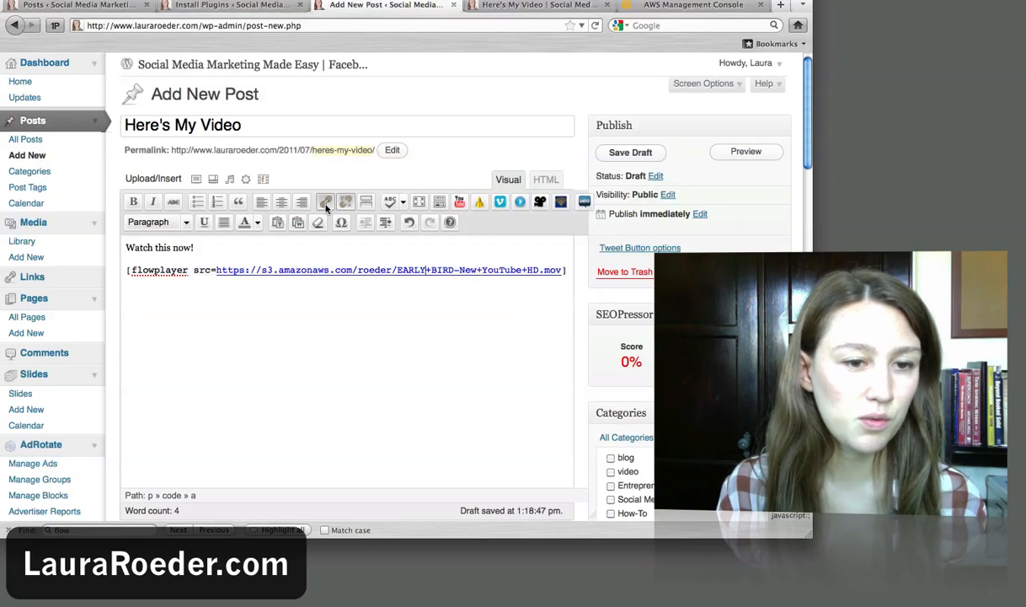
{"action": "left_click", "coordinate": [346, 201]}
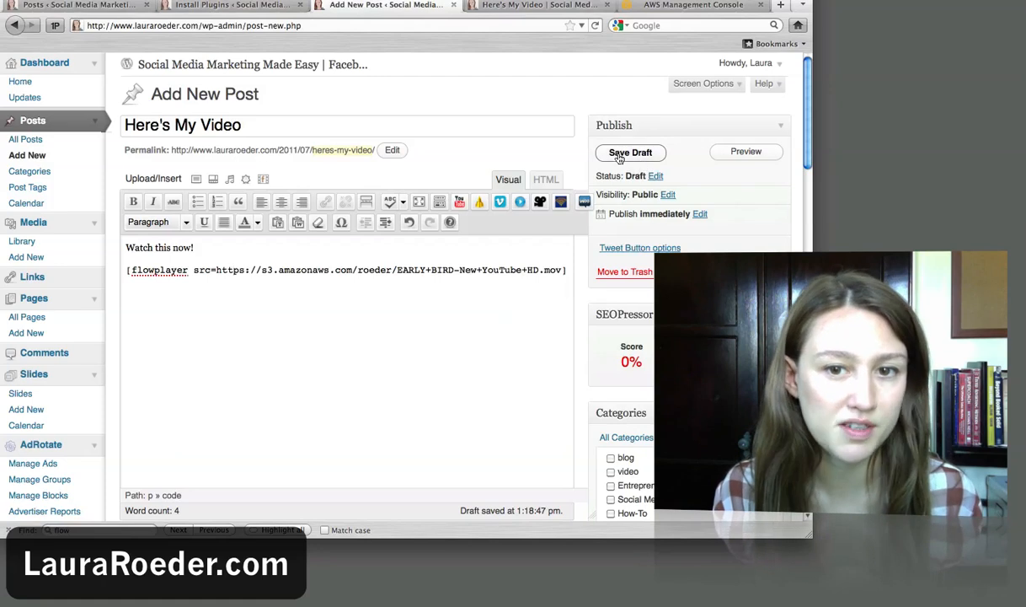
{"action": "left_click", "coordinate": [630, 152]}
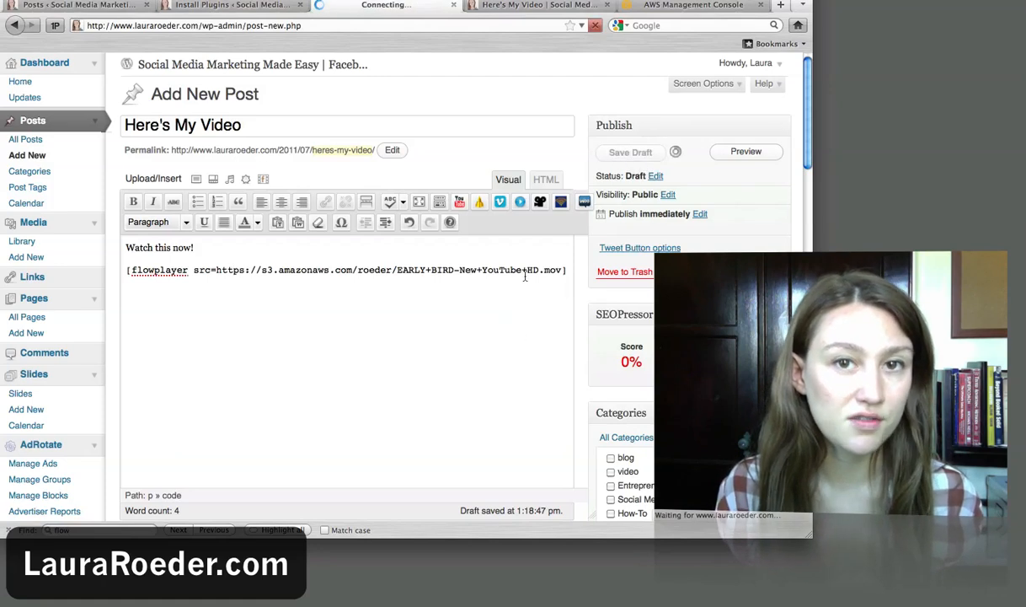
{"action": "left_click", "coordinate": [630, 152]}
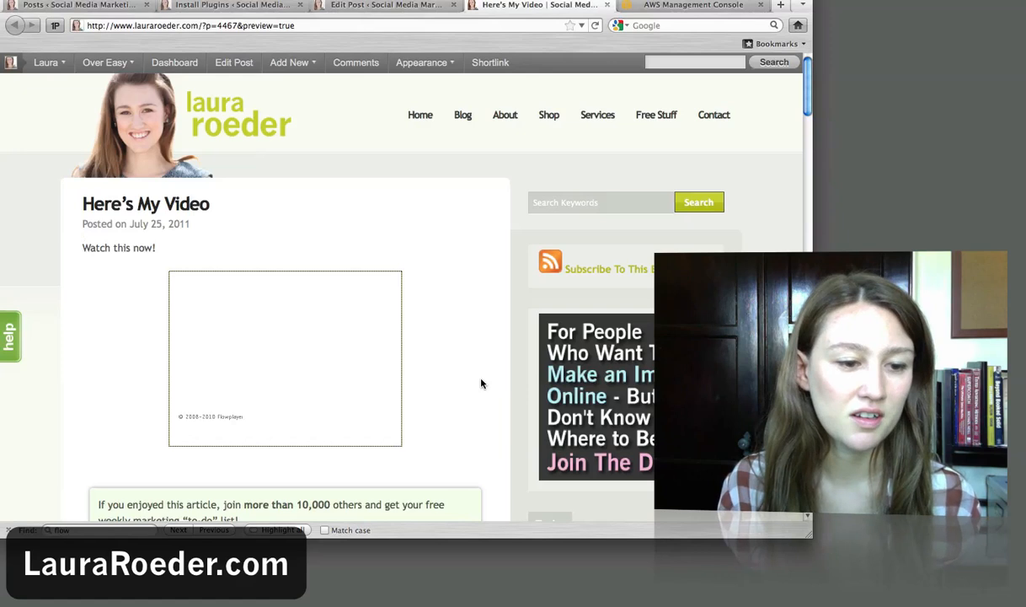
{"action": "mouse_move", "coordinate": [446, 384]}
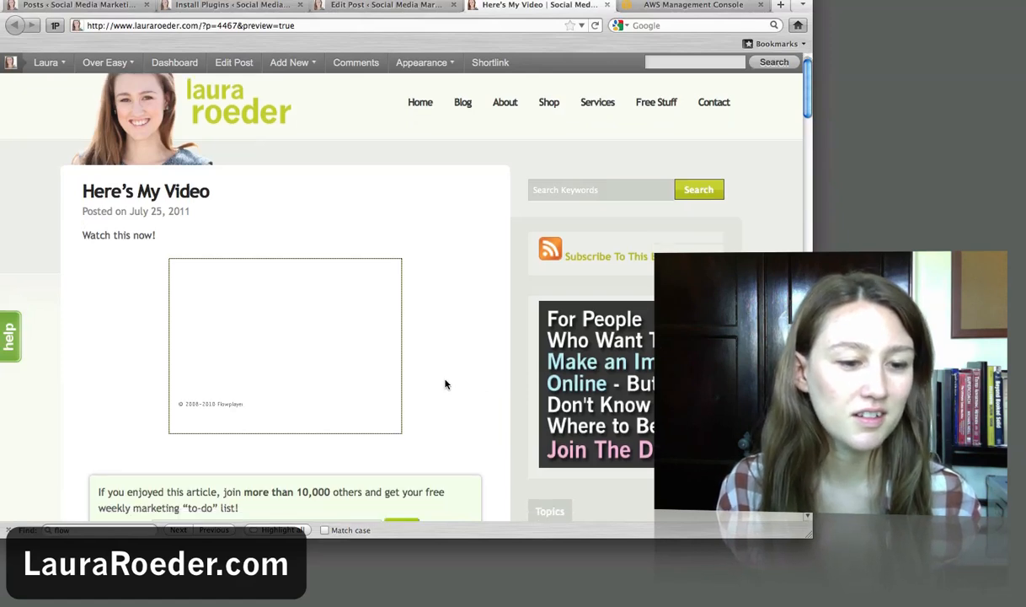
Play and pause the EARLY BIRD video in the preview, then trash the 'Here's My Video' draft
{"action": "left_click", "coordinate": [285, 346]}
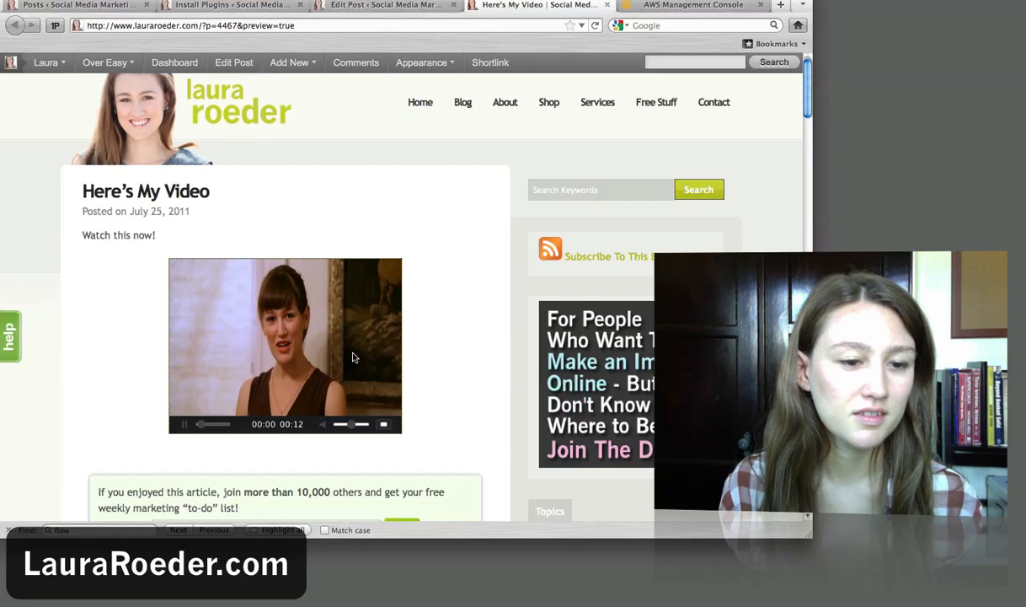
{"action": "left_click", "coordinate": [183, 424]}
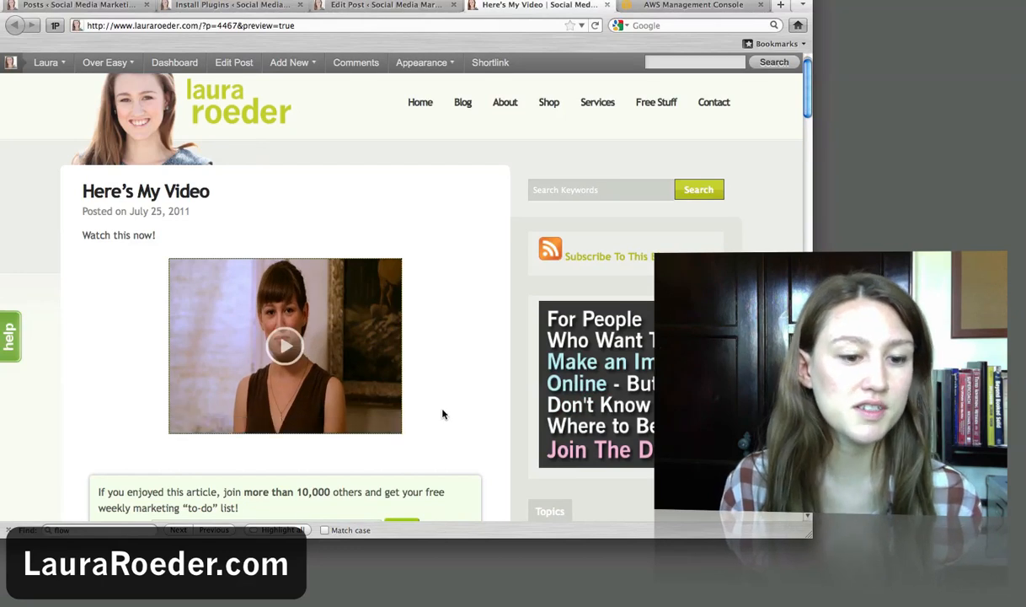
{"action": "left_click", "coordinate": [386, 6]}
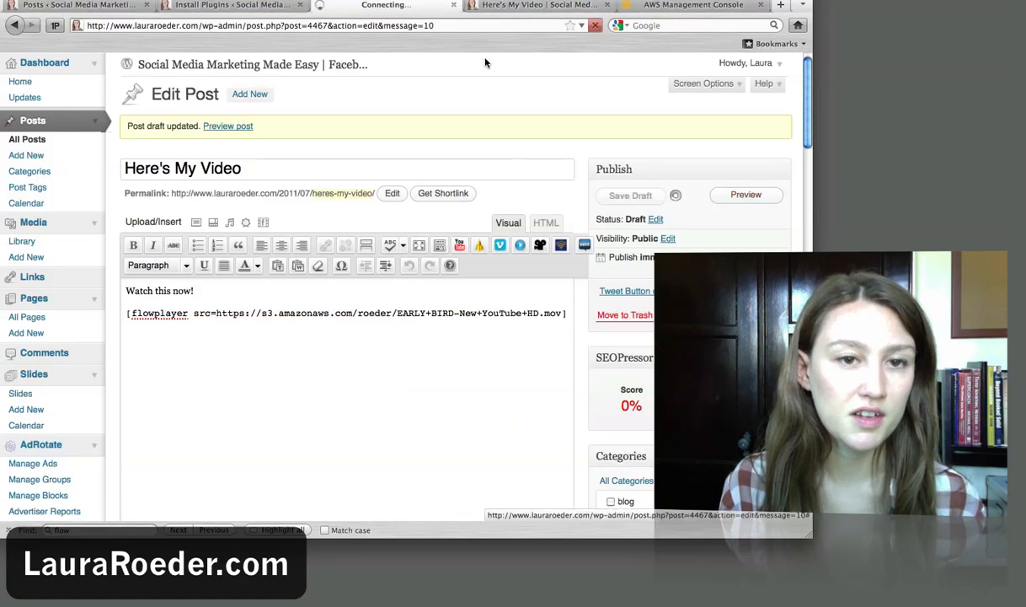
{"action": "left_click", "coordinate": [624, 315]}
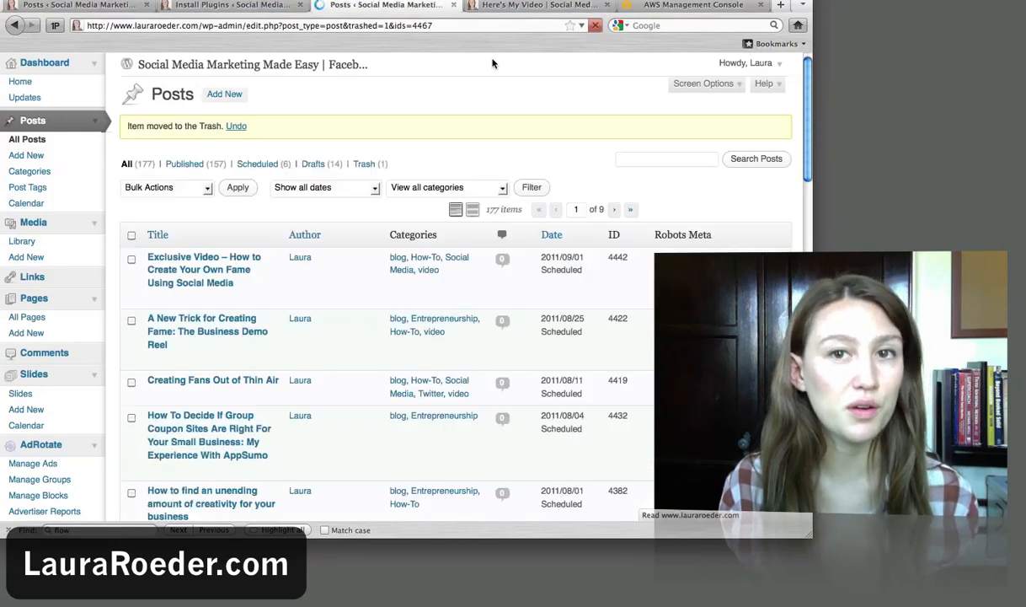